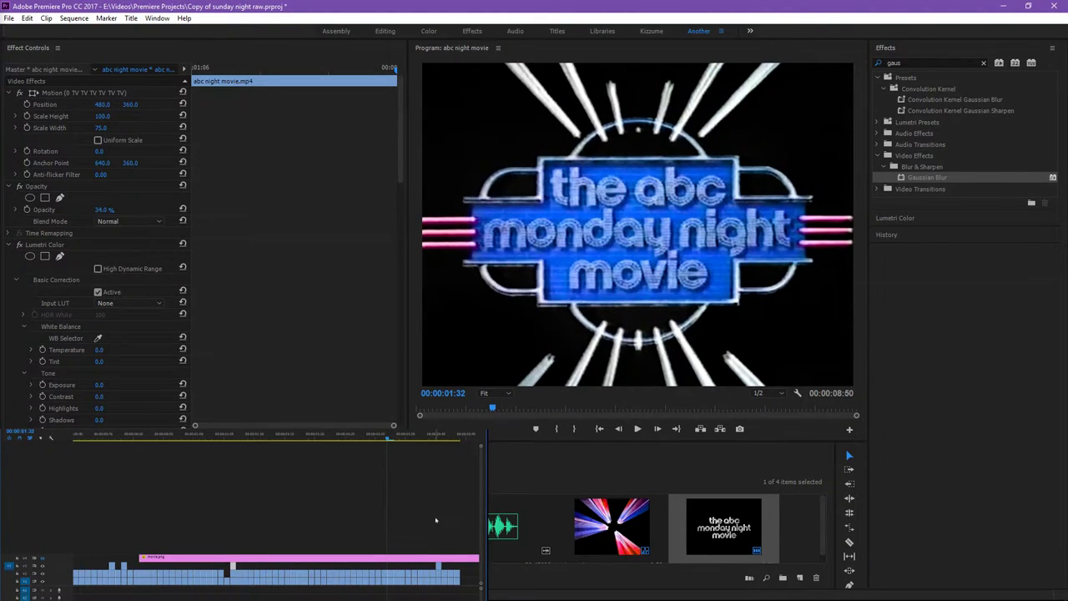
mouse_move(350, 521)
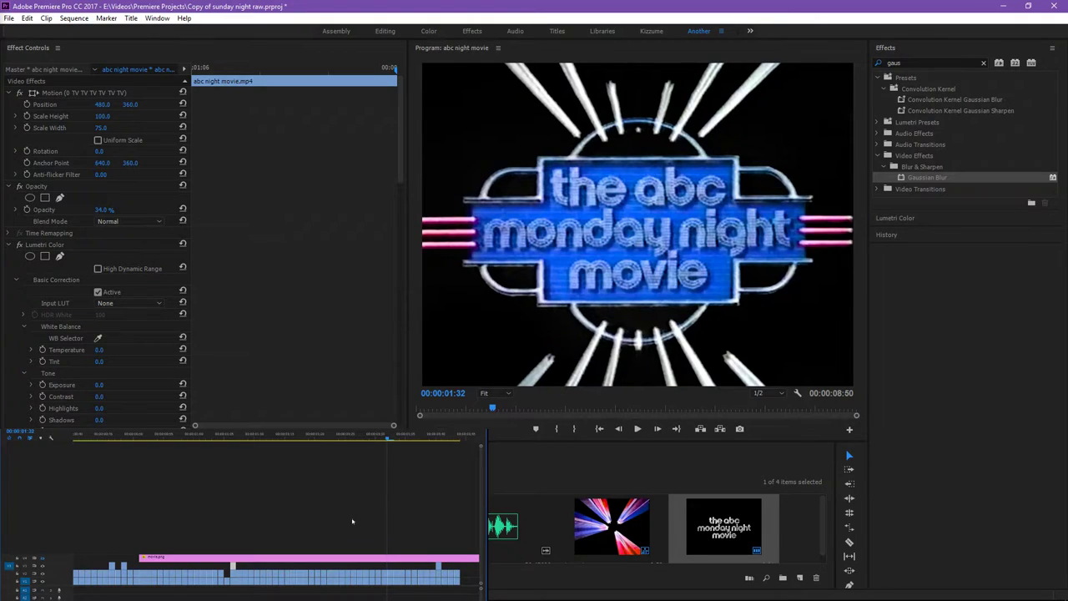
mouse_move(279, 544)
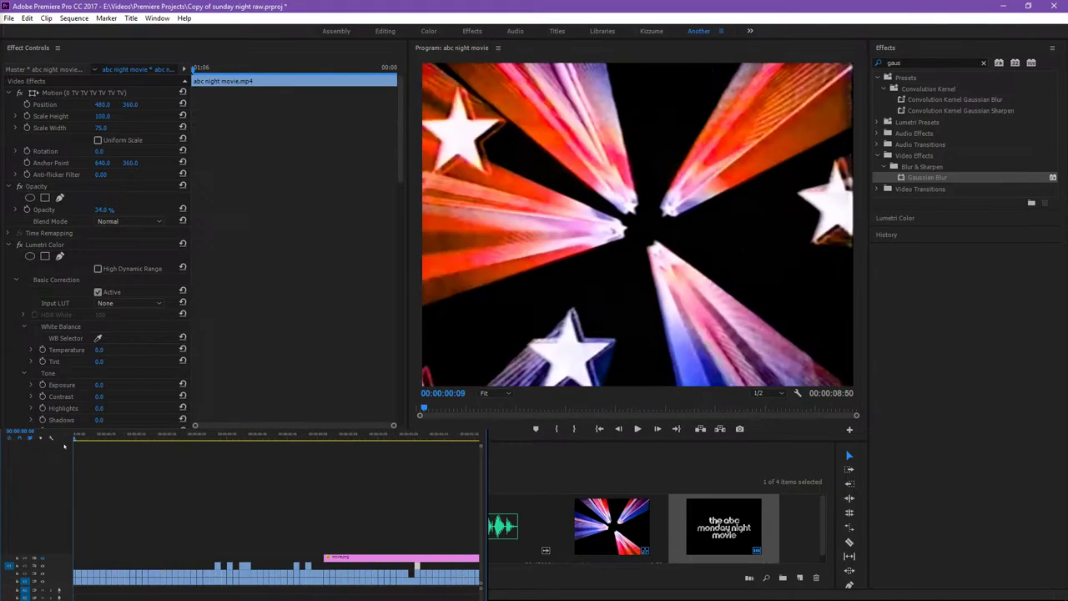
- Move the playhead through the star-burst intro frames to about one second in
click(77, 437)
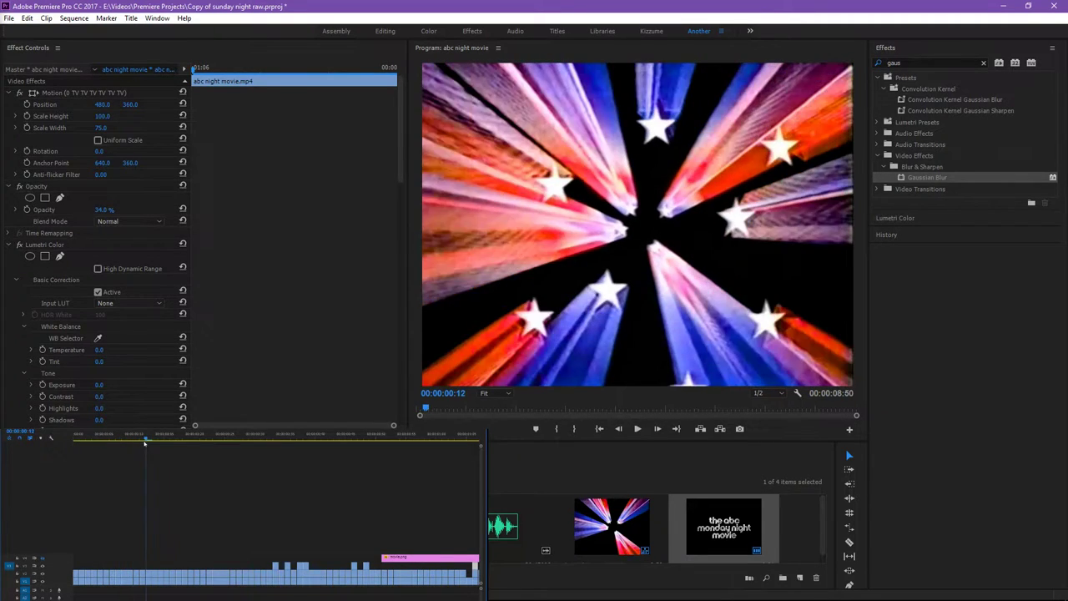
click(254, 434)
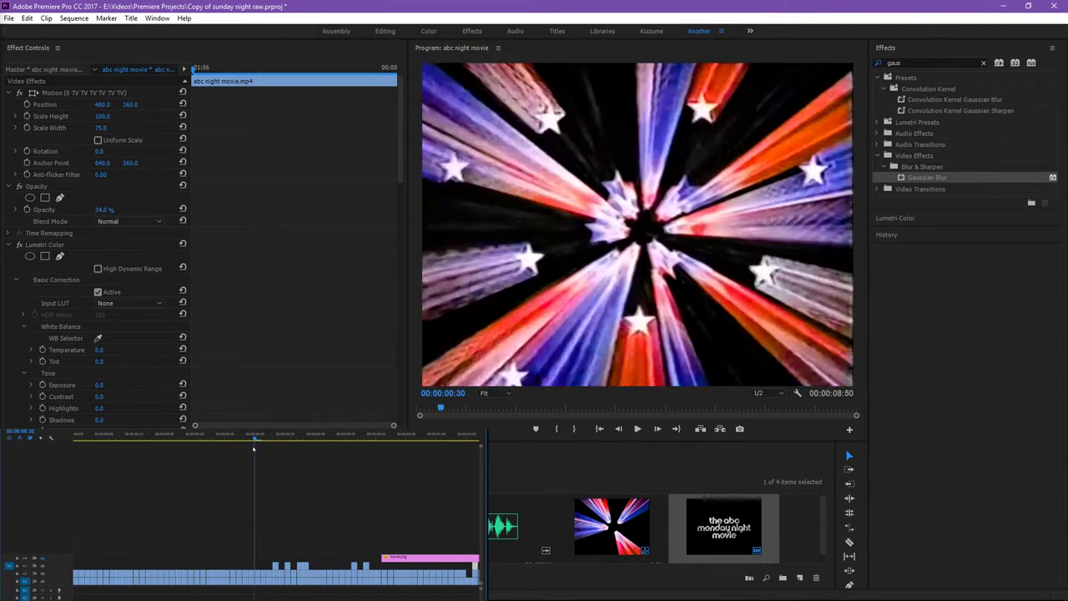
click(130, 450)
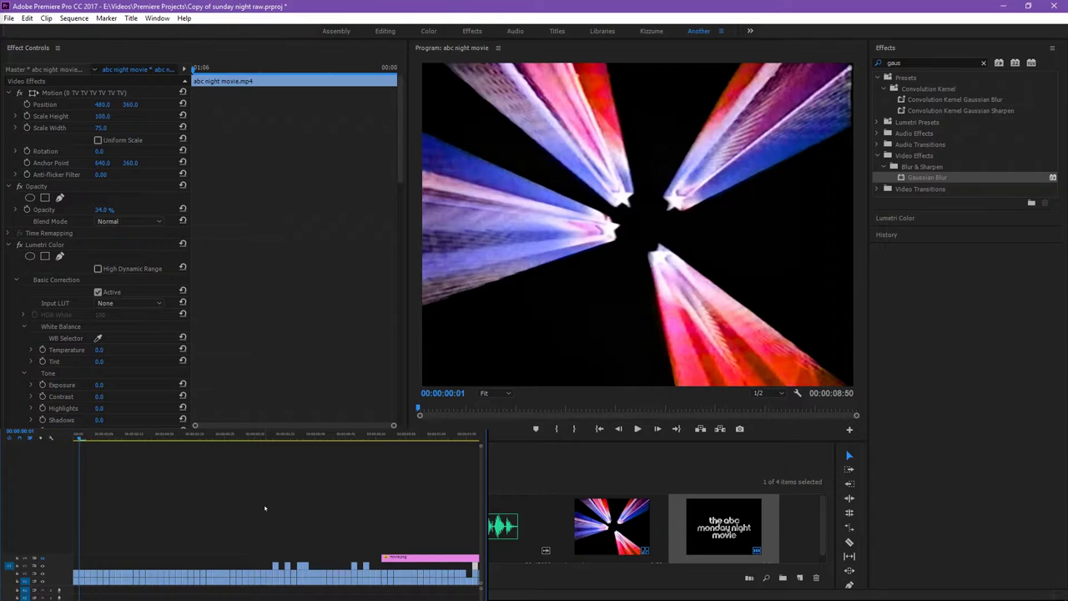
mouse_move(297, 511)
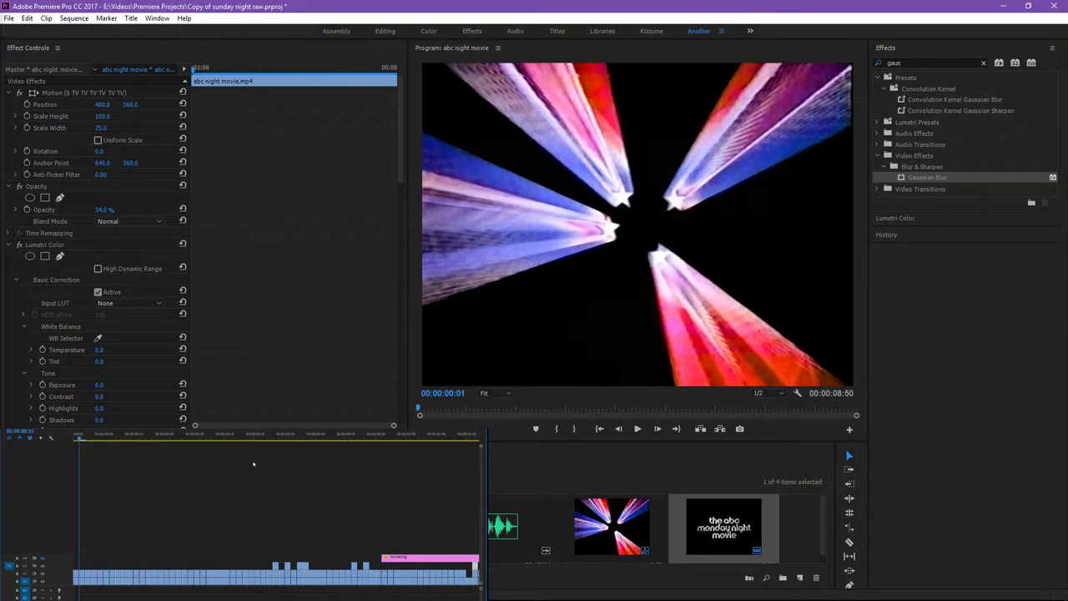
mouse_move(244, 487)
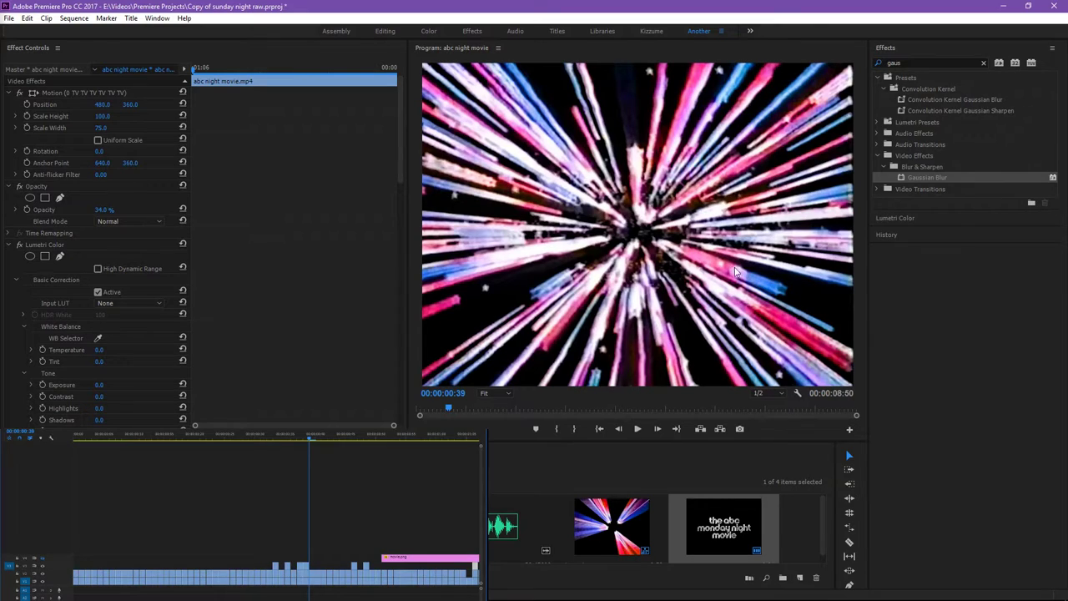
mouse_move(791, 297)
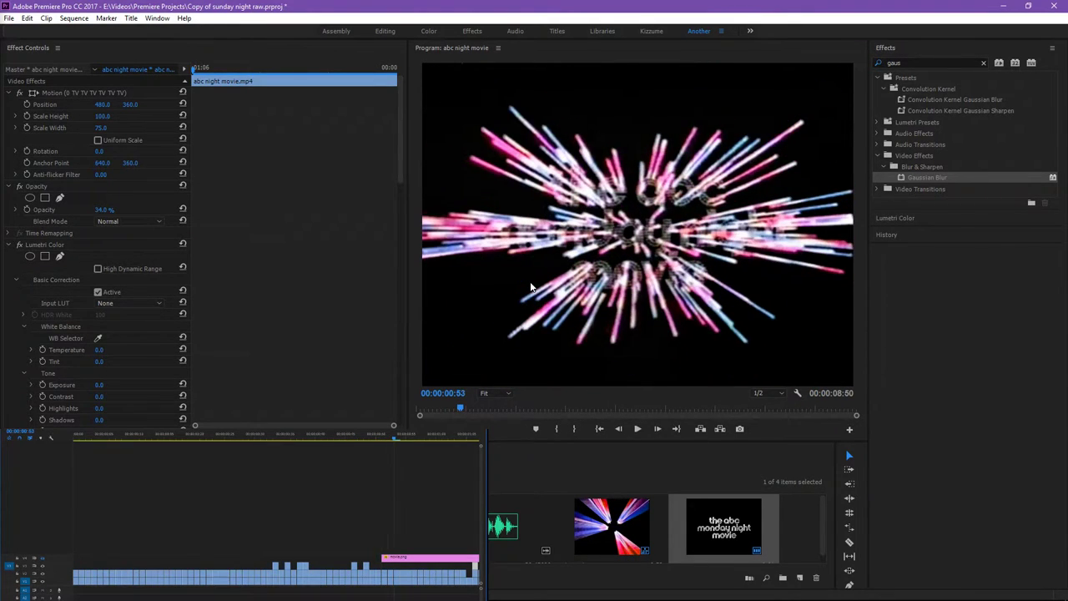
click(464, 408)
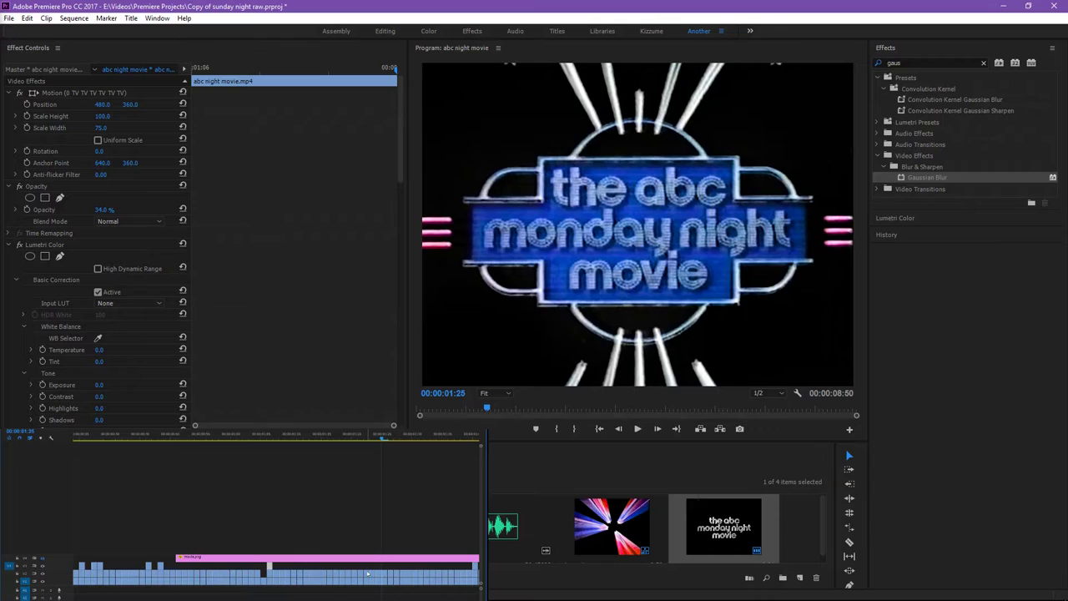
mouse_move(457, 515)
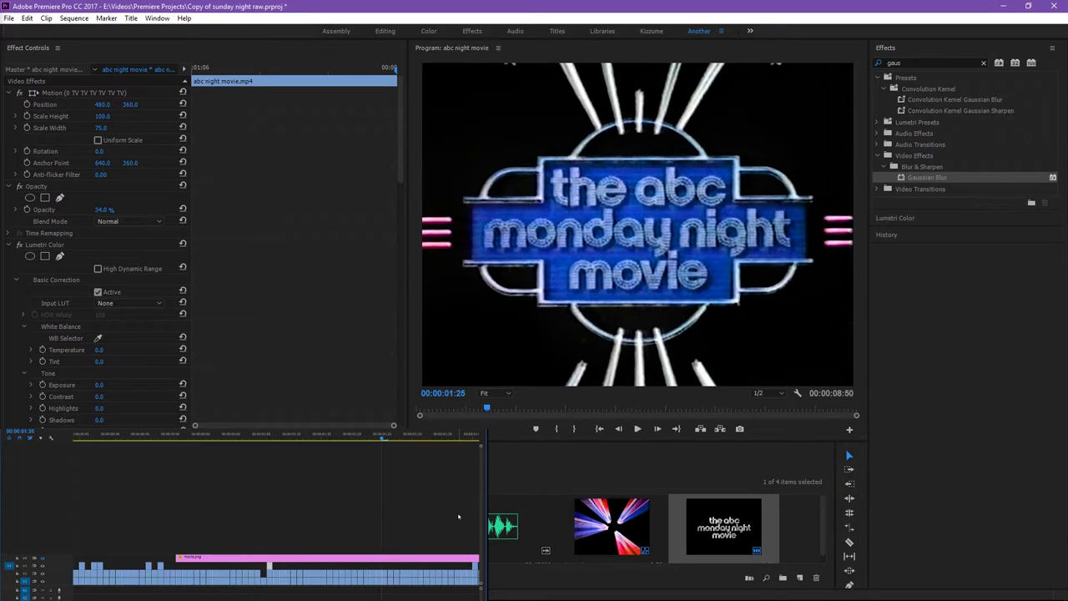
mouse_move(421, 497)
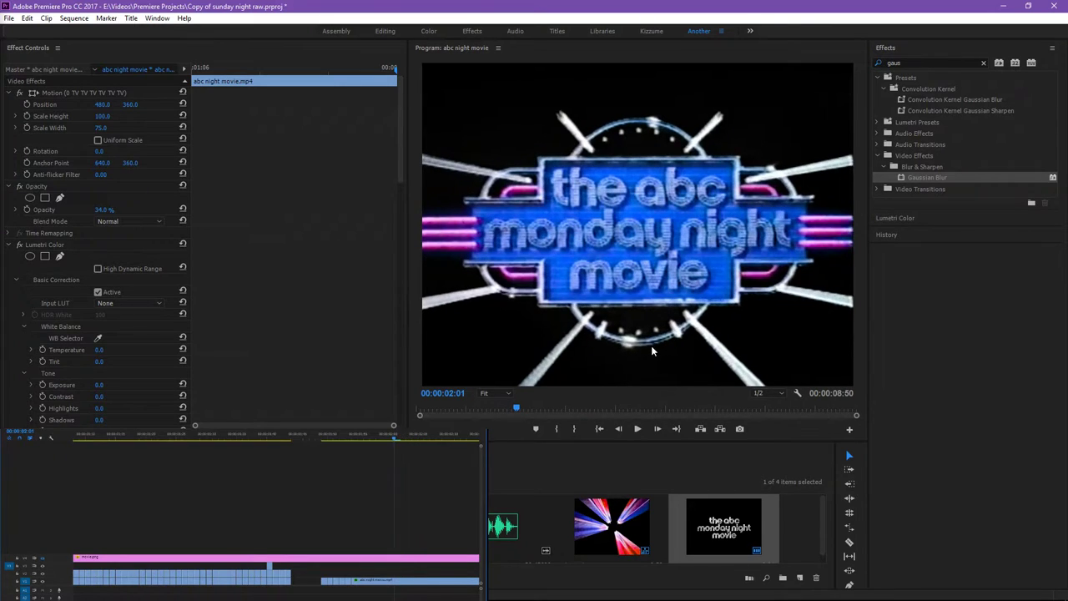
- Enter 50 as the logo clip's Opacity value in Effect Controls
click(364, 444)
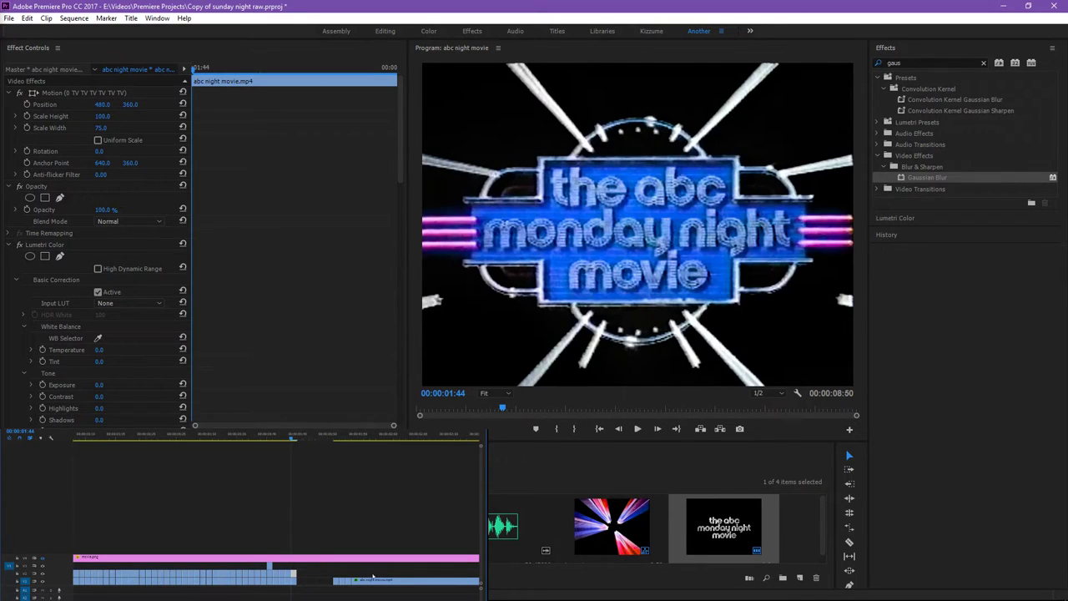
double_click(107, 211)
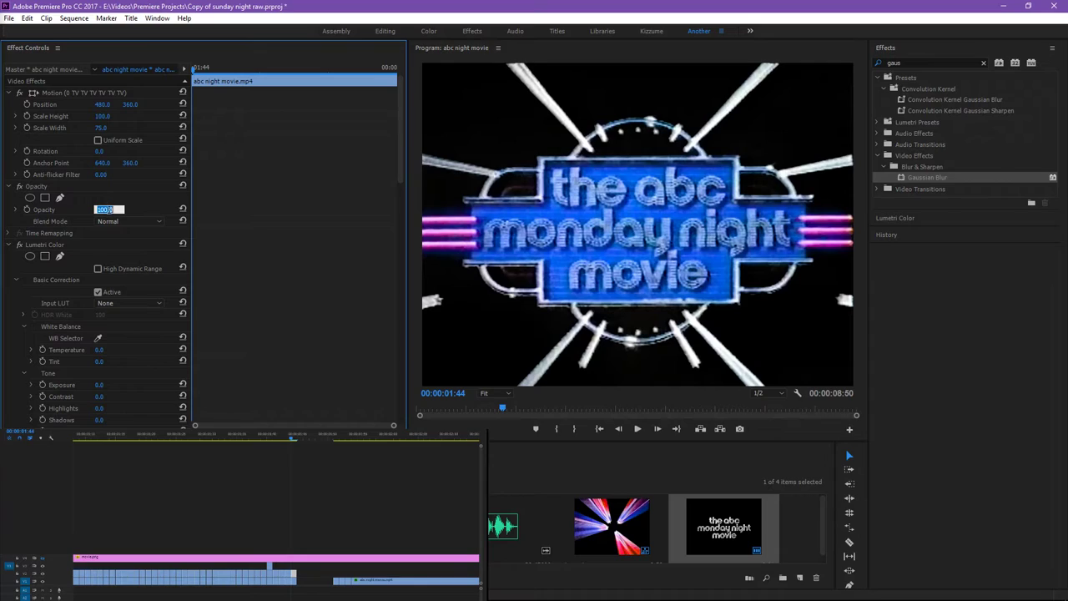
text(50)
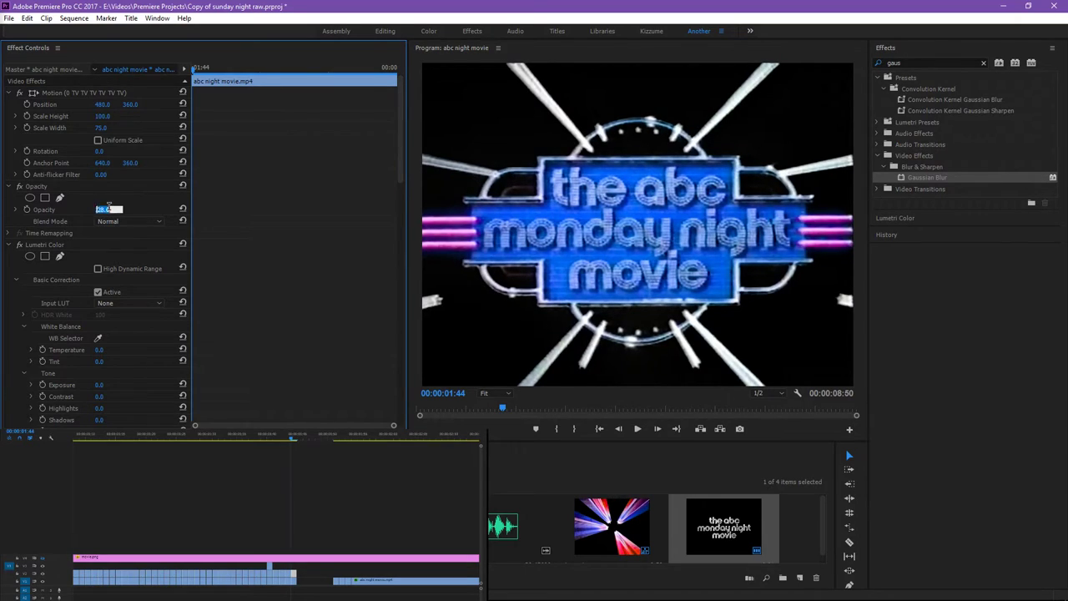
text(50)
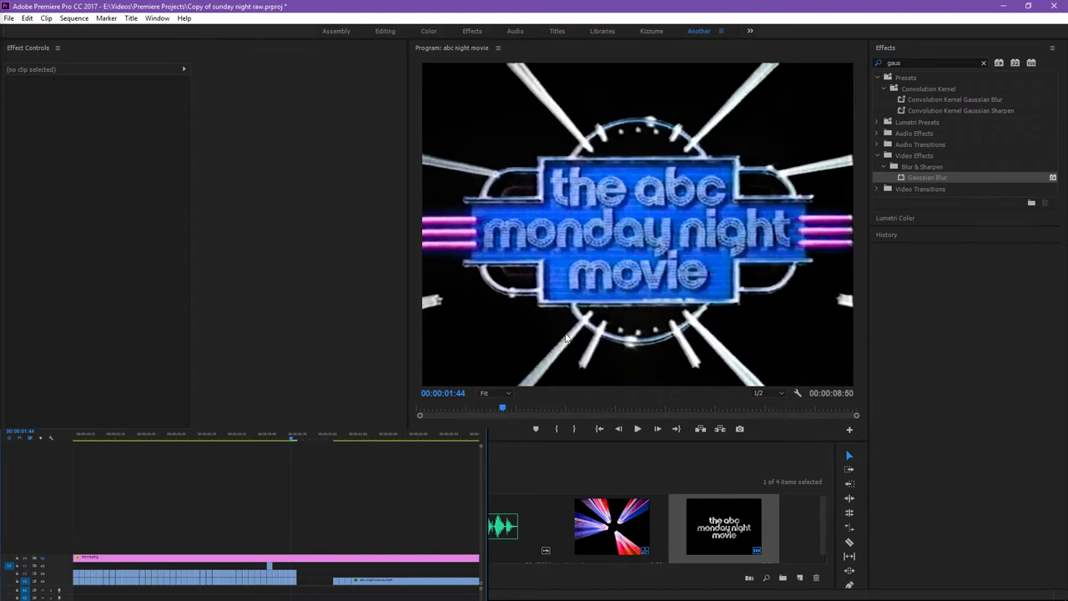
mouse_move(654, 247)
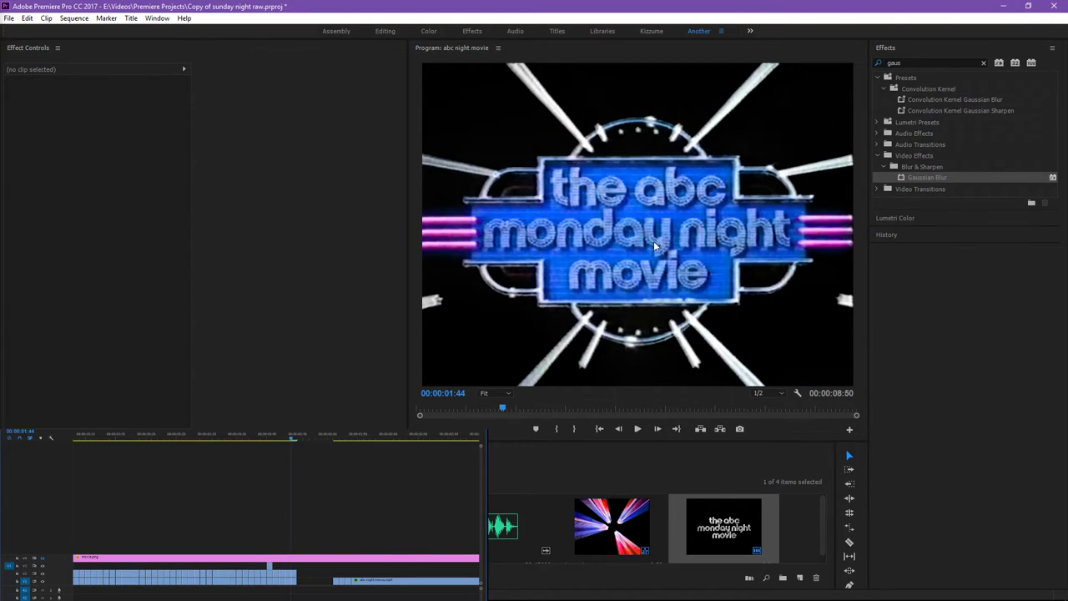
mouse_move(633, 346)
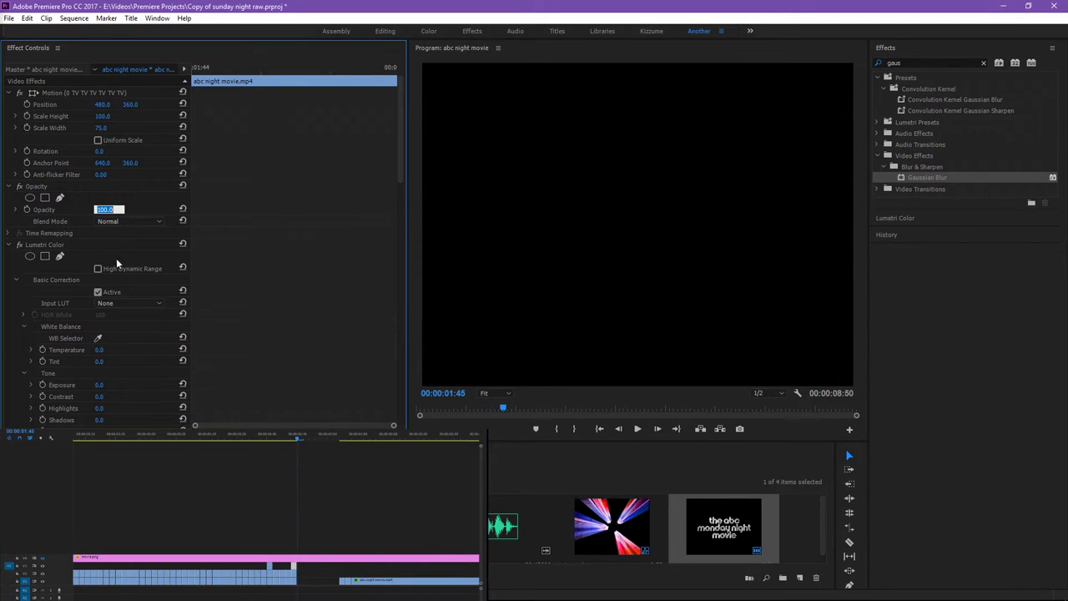
- Enter 25 as the logo clip's Opacity value before restoring it to 100%
text(25)
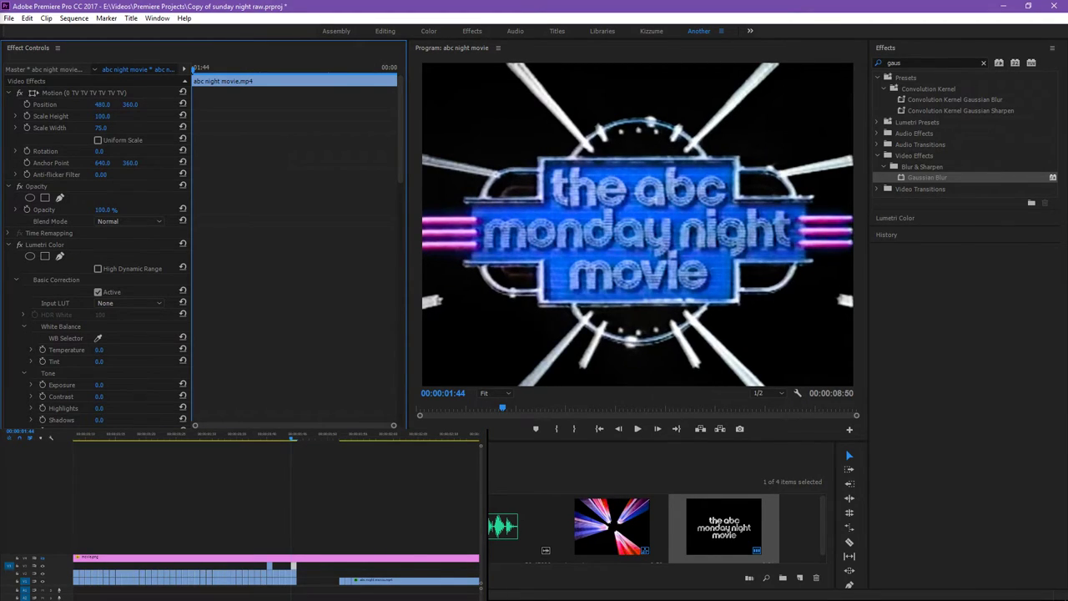
- Adjust the Opacity value field, then select the glowing logo clip near 1:05
drag(107, 211, 97, 211)
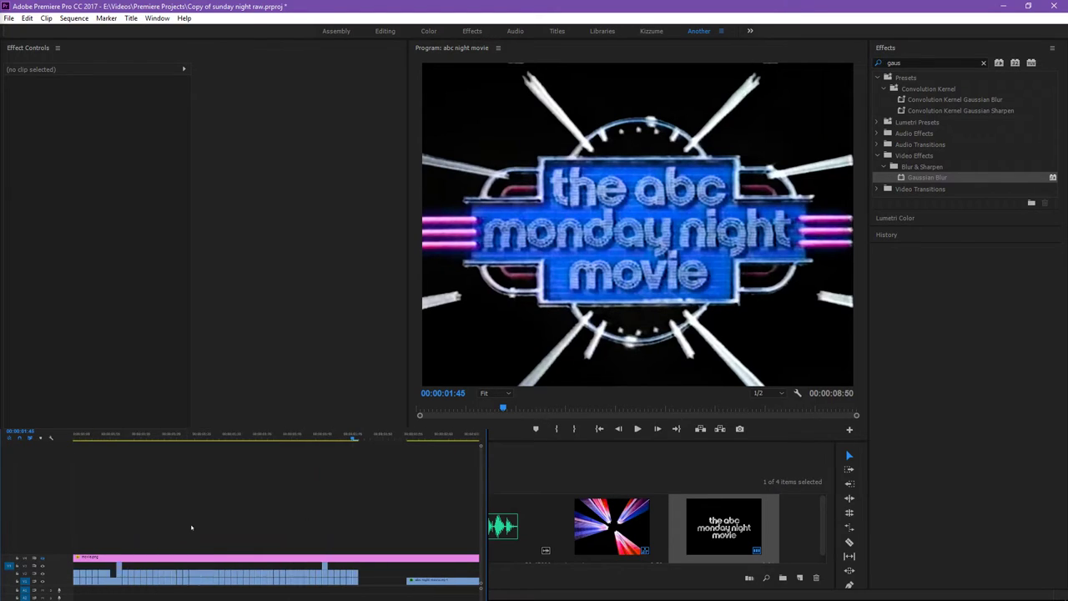
click(203, 437)
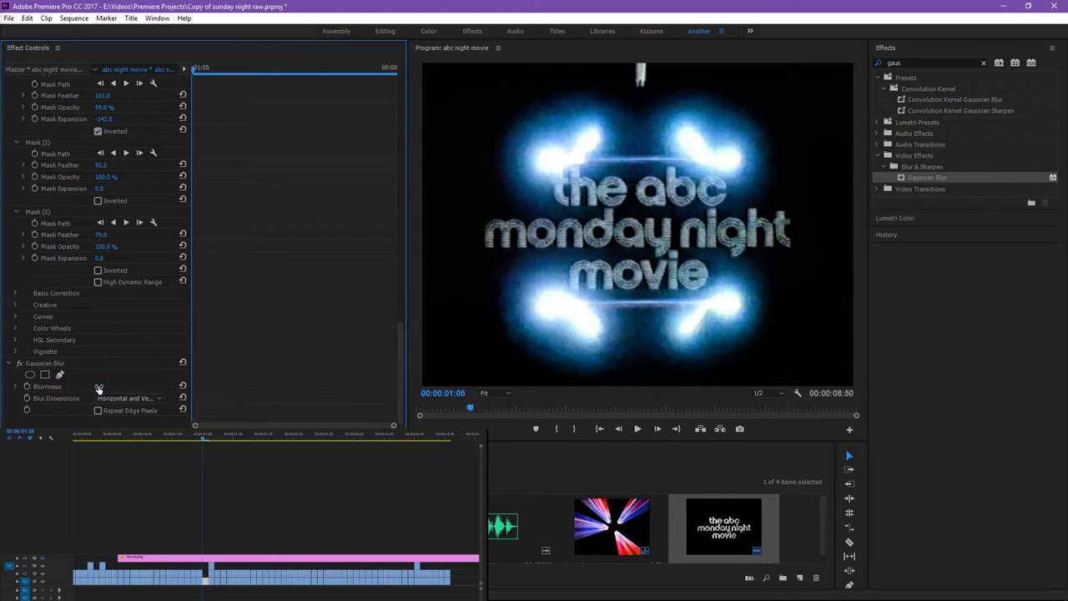
- Set the Program Monitor zoom to 100% and move the playhead to about 1:07
click(107, 387)
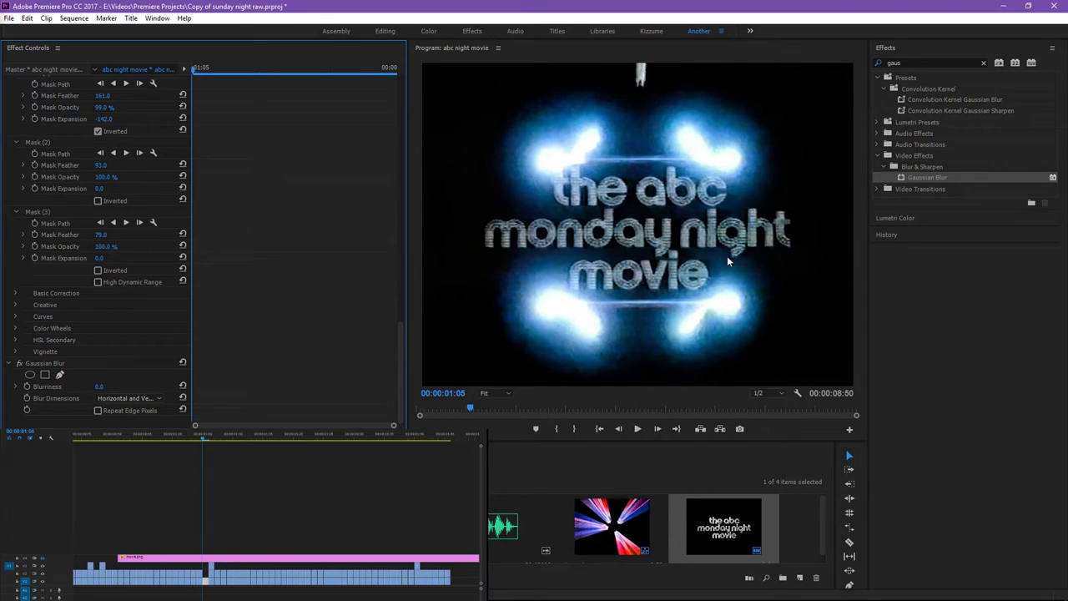
mouse_move(498, 393)
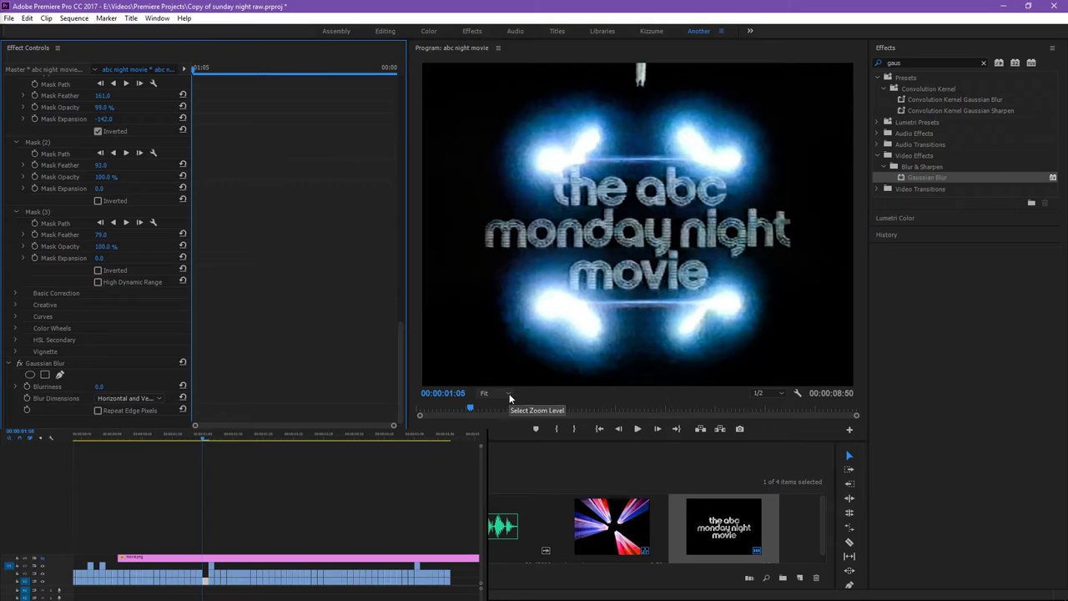
click(487, 392)
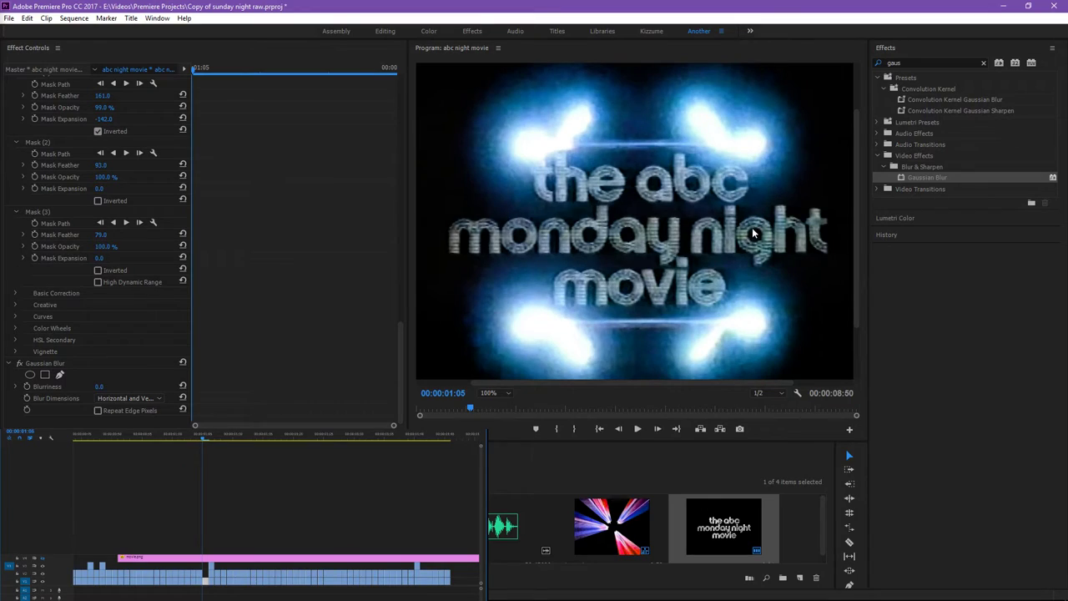
click(109, 387)
text(3.5)
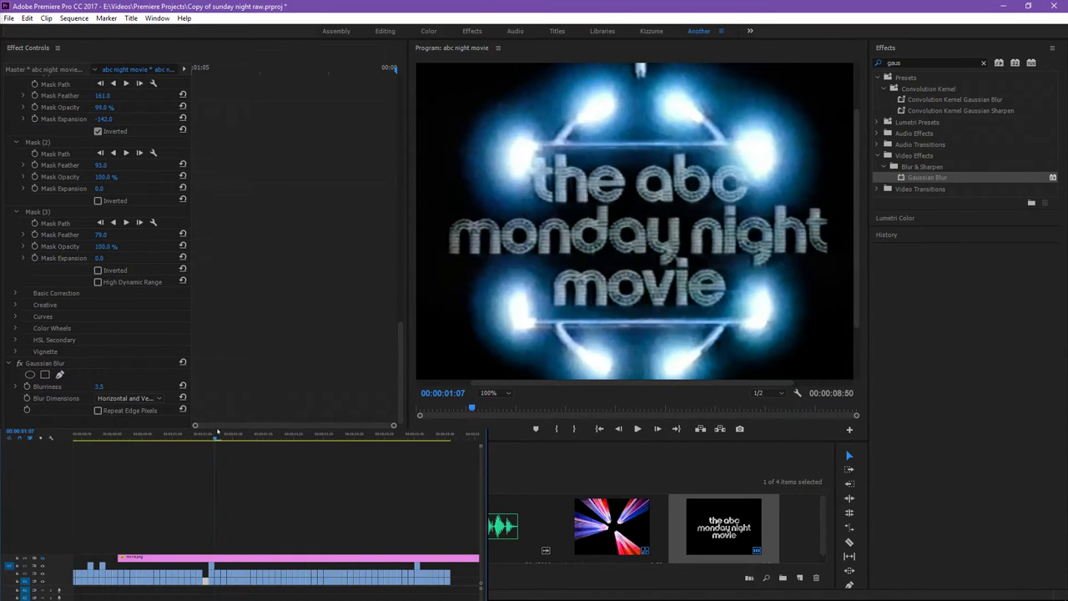
- Jump to the 1:13 frame and set the Program Monitor zoom to Fit
click(227, 434)
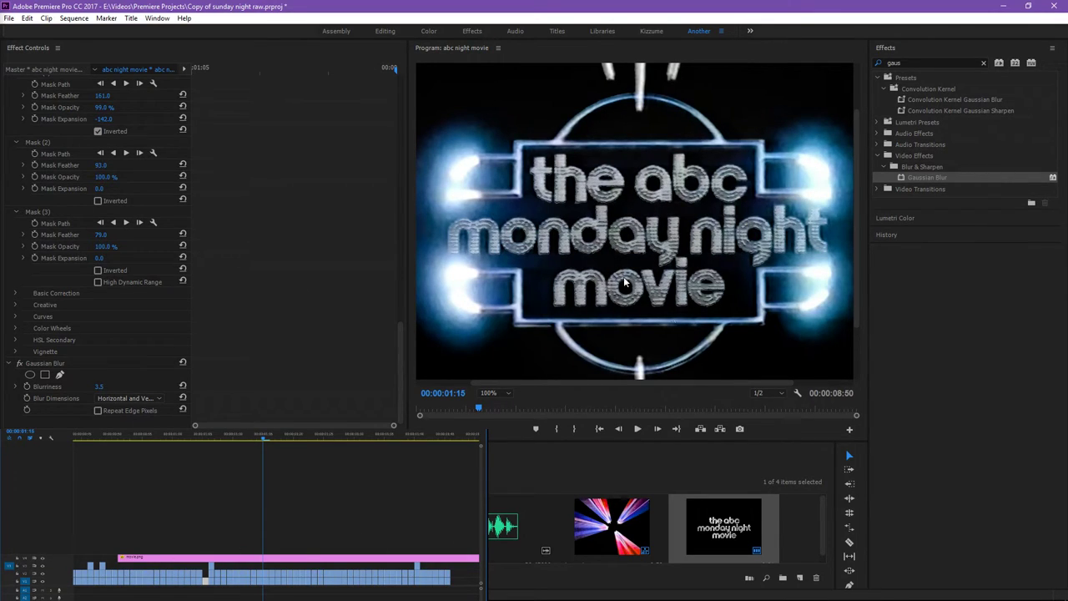
click(488, 392)
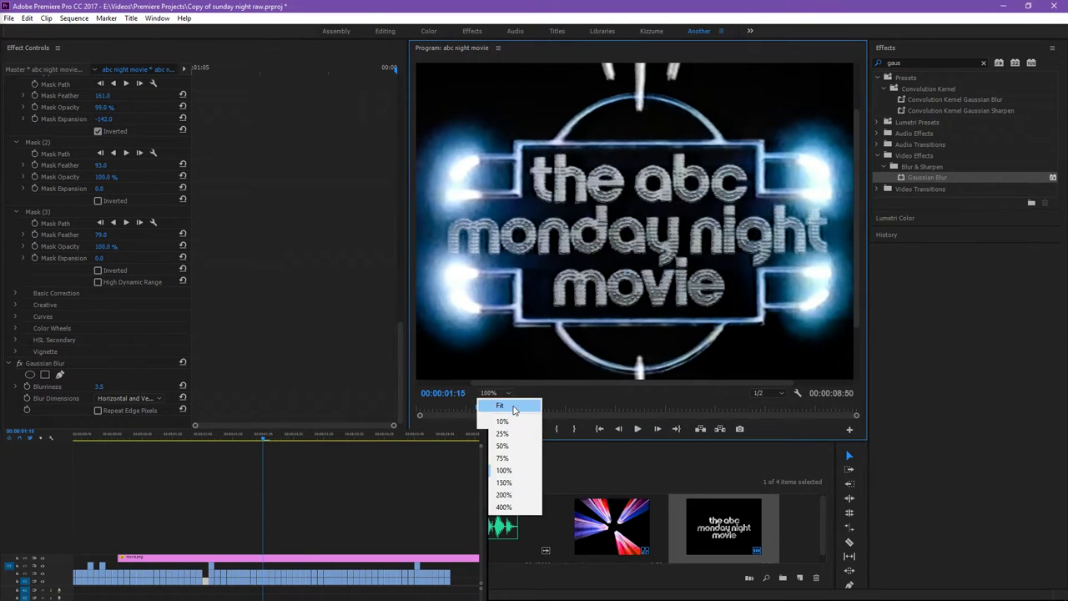
click(500, 406)
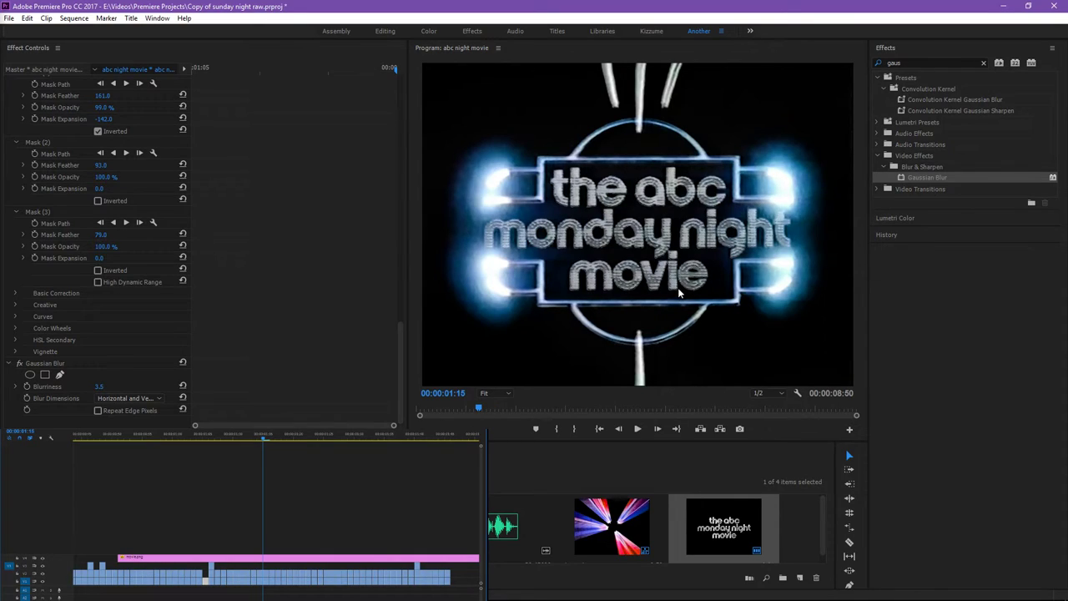
mouse_move(671, 261)
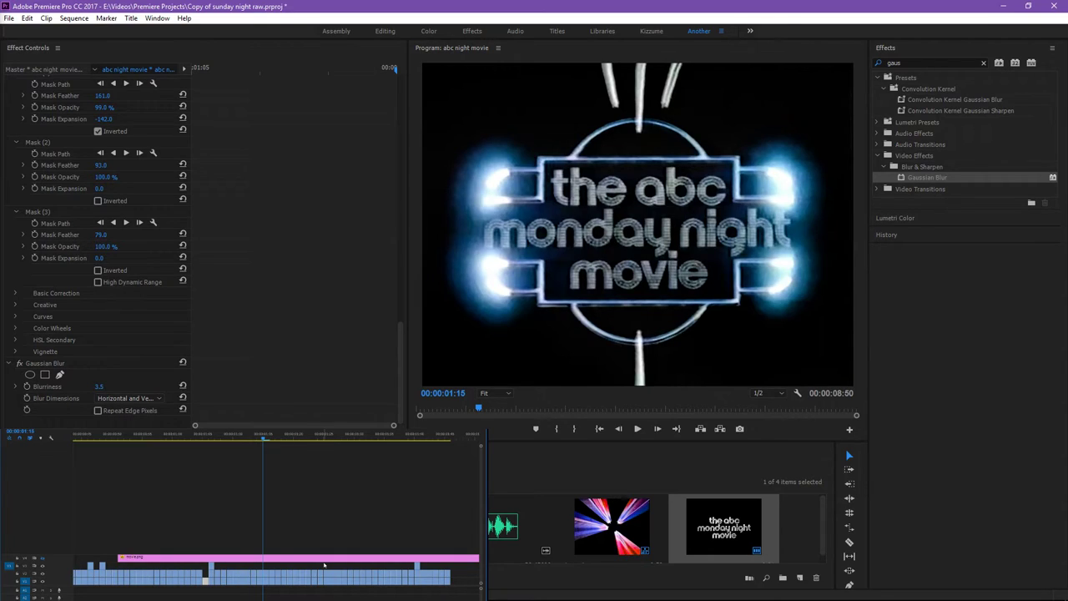
mouse_move(581, 227)
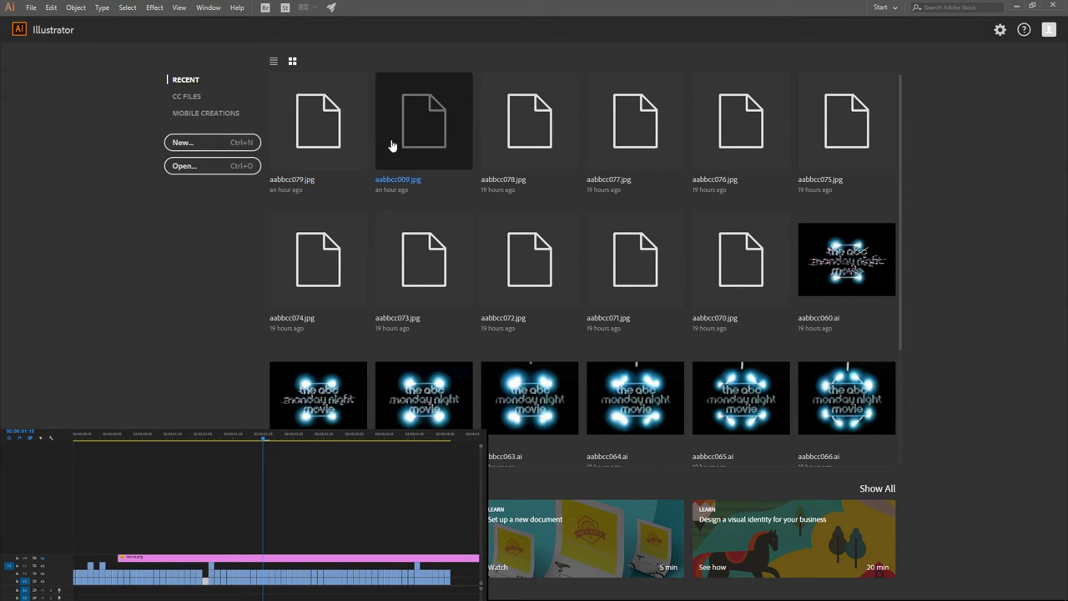
- Open the recent star-burst frame JPG and image-trace it with the high-fidelity photo preset
double_click(424, 120)
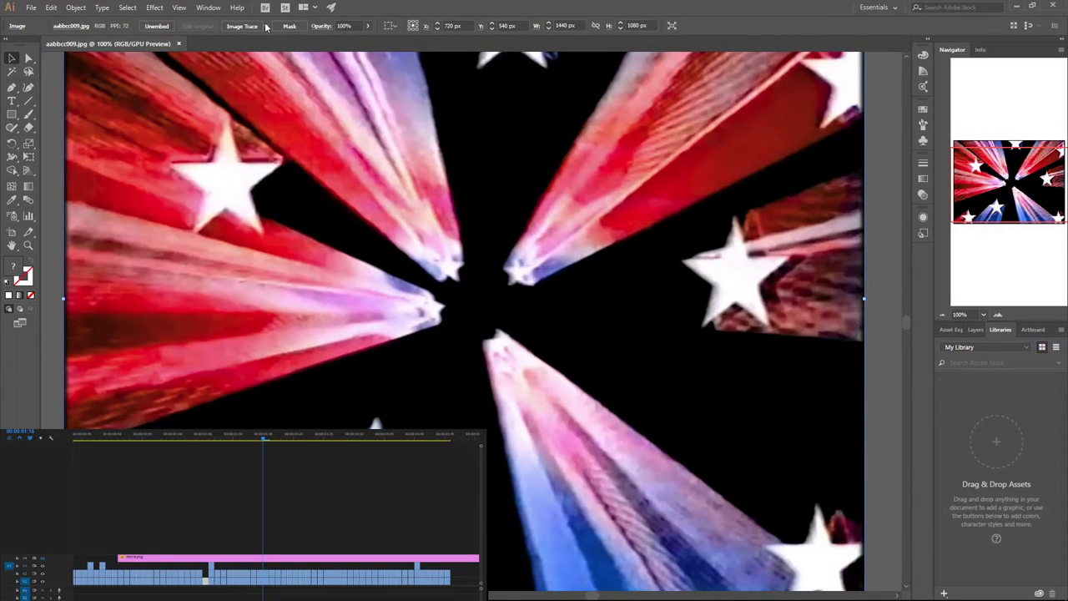
click(265, 26)
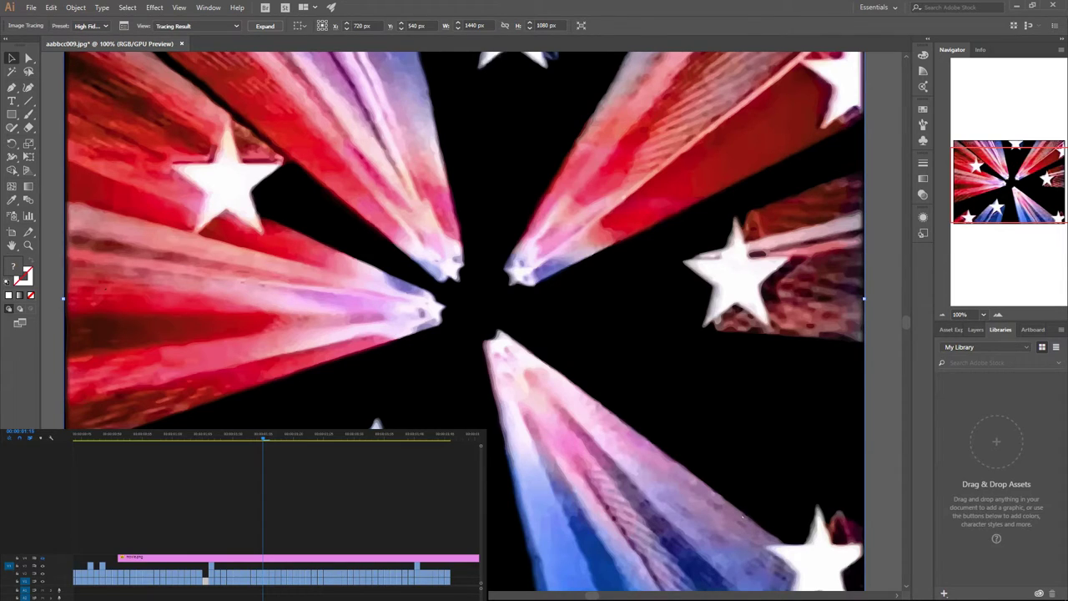
mouse_move(634, 377)
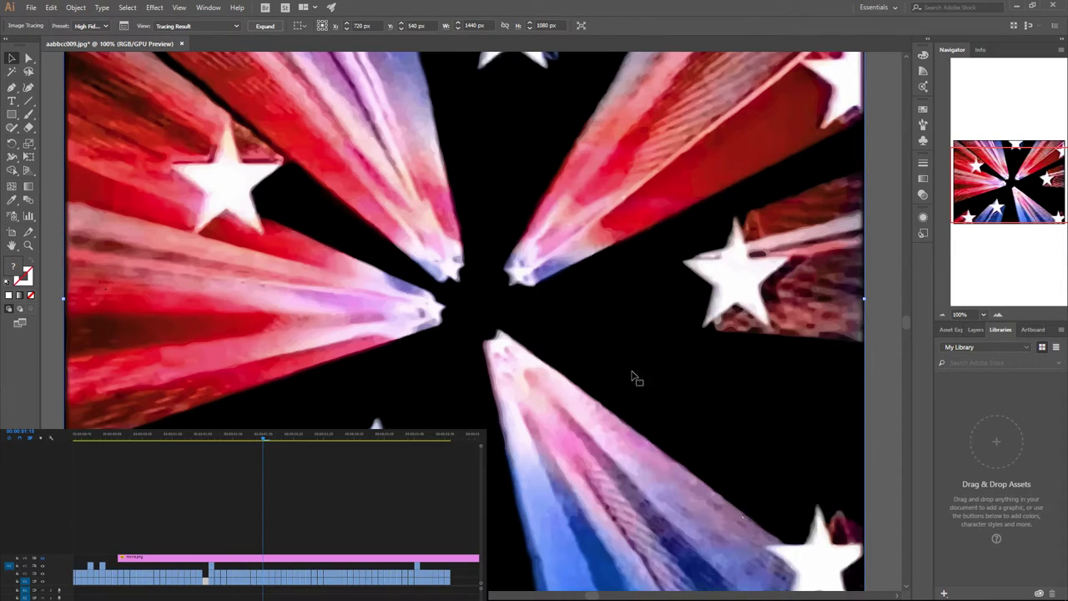
mouse_move(549, 386)
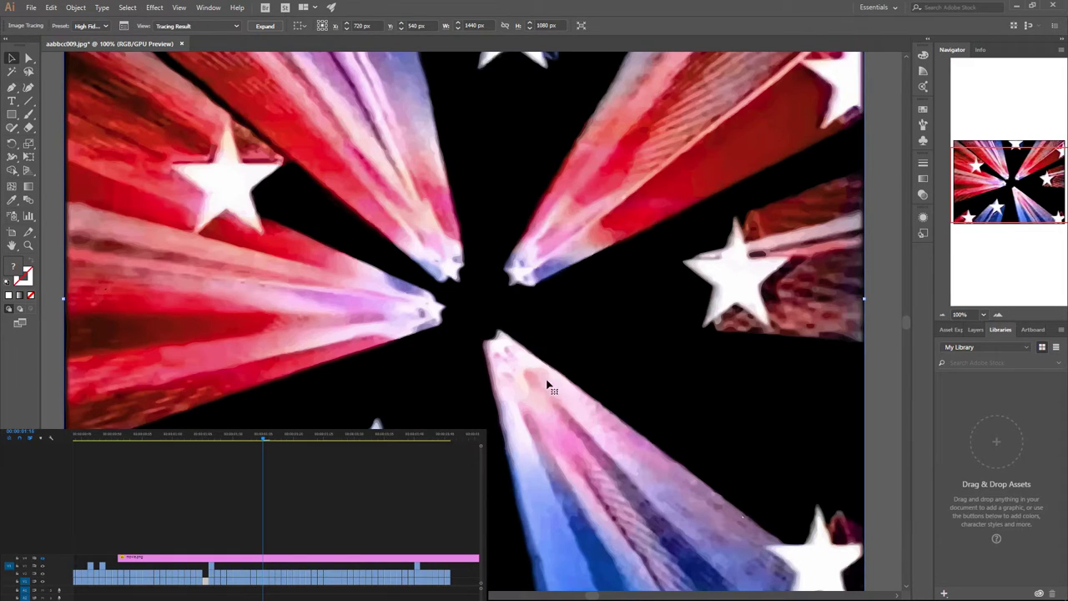
mouse_move(528, 370)
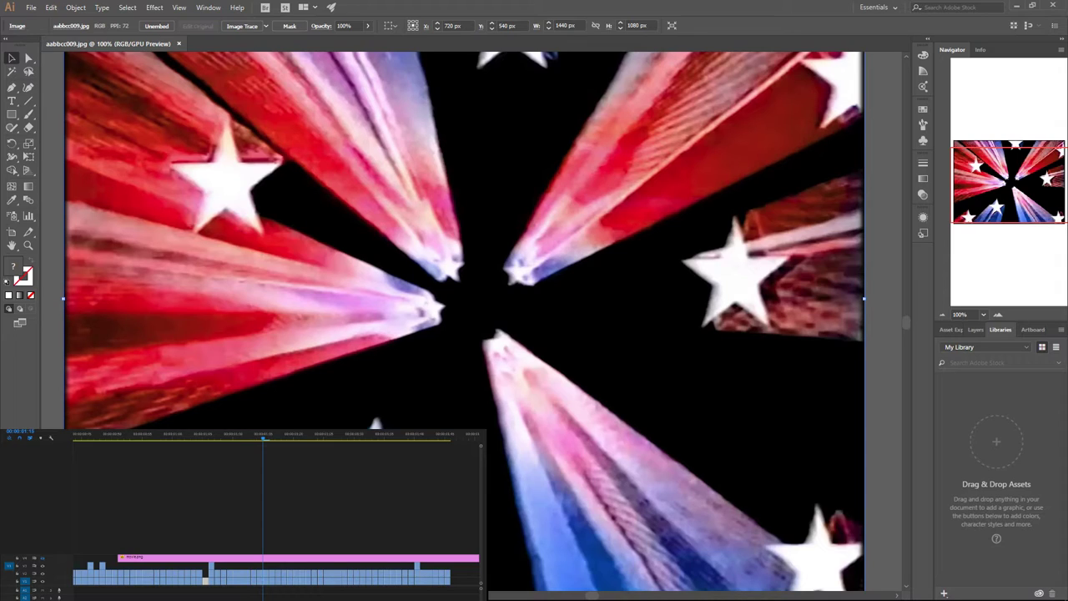
click(242, 27)
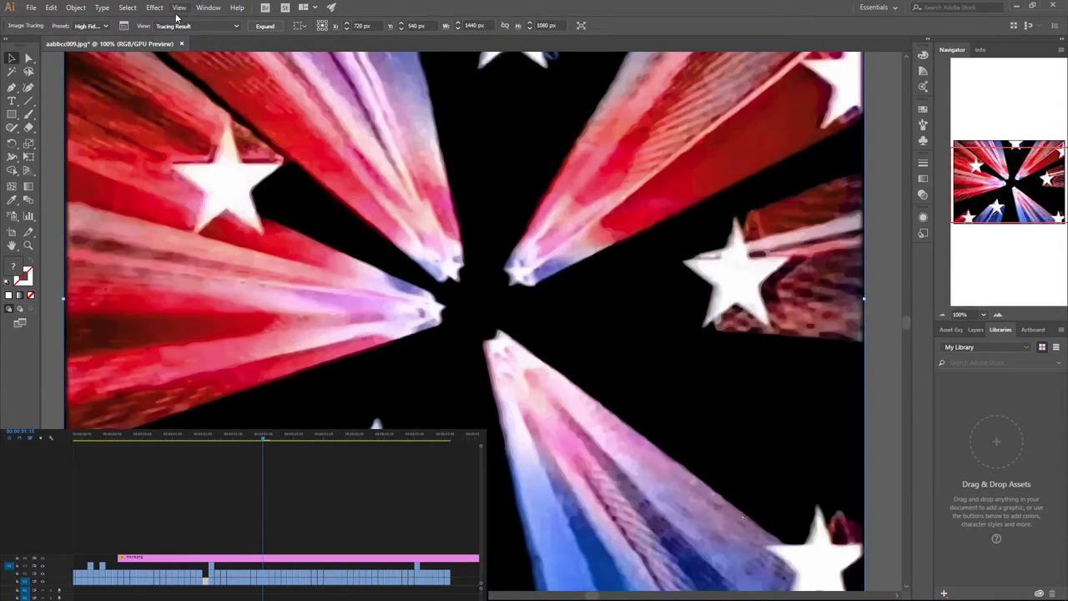
click(154, 6)
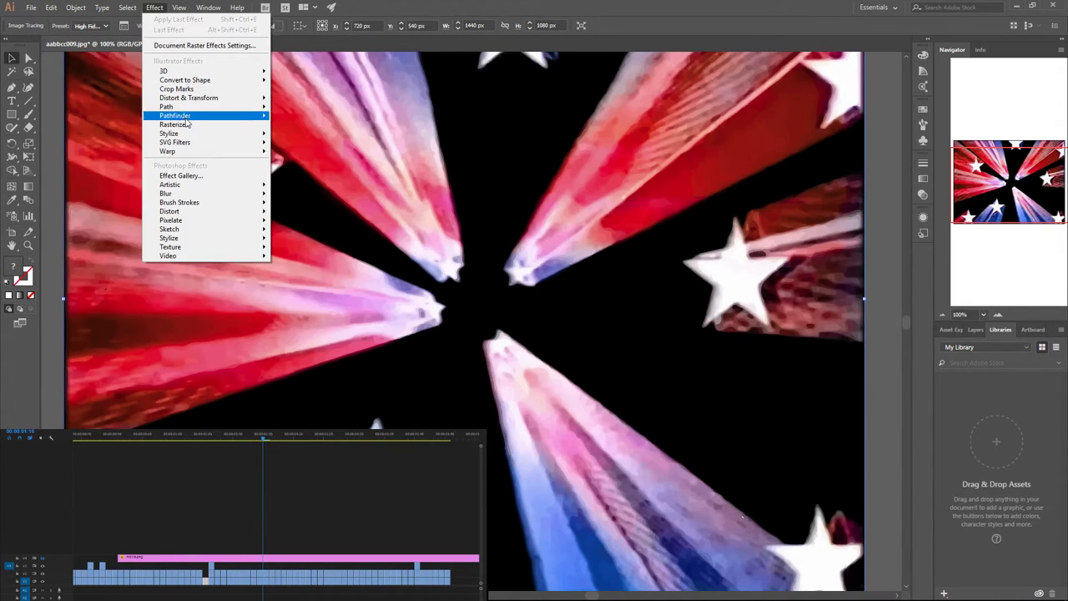
click(173, 123)
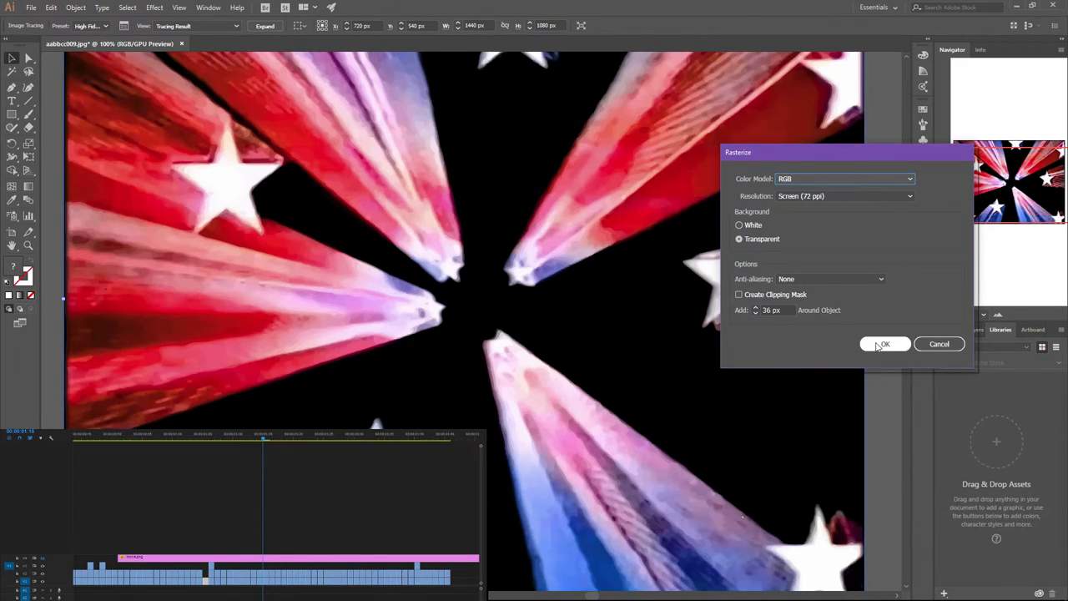
click(885, 344)
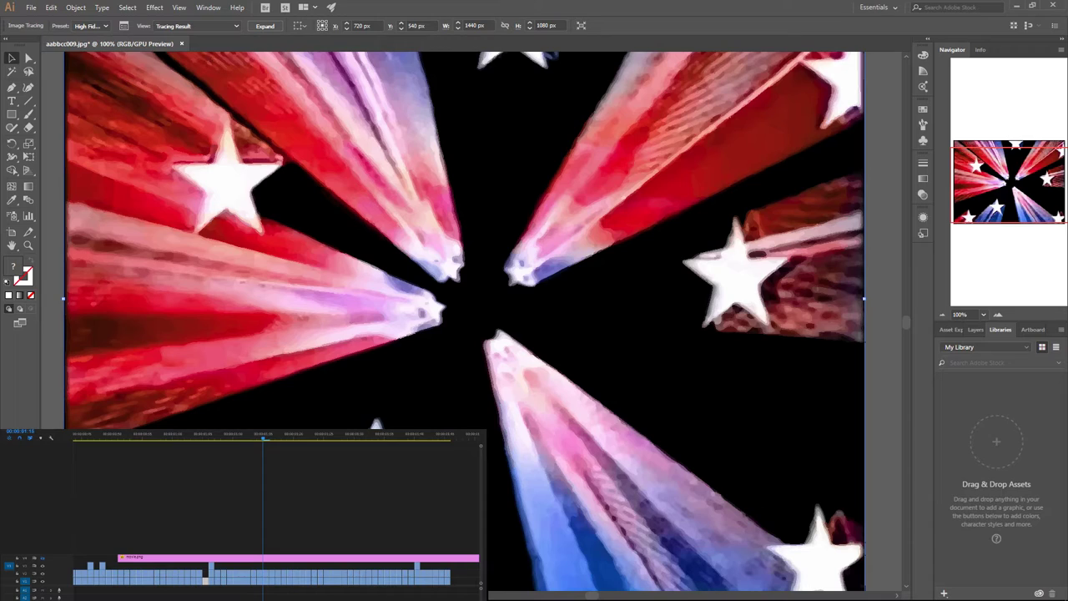
mouse_move(751, 210)
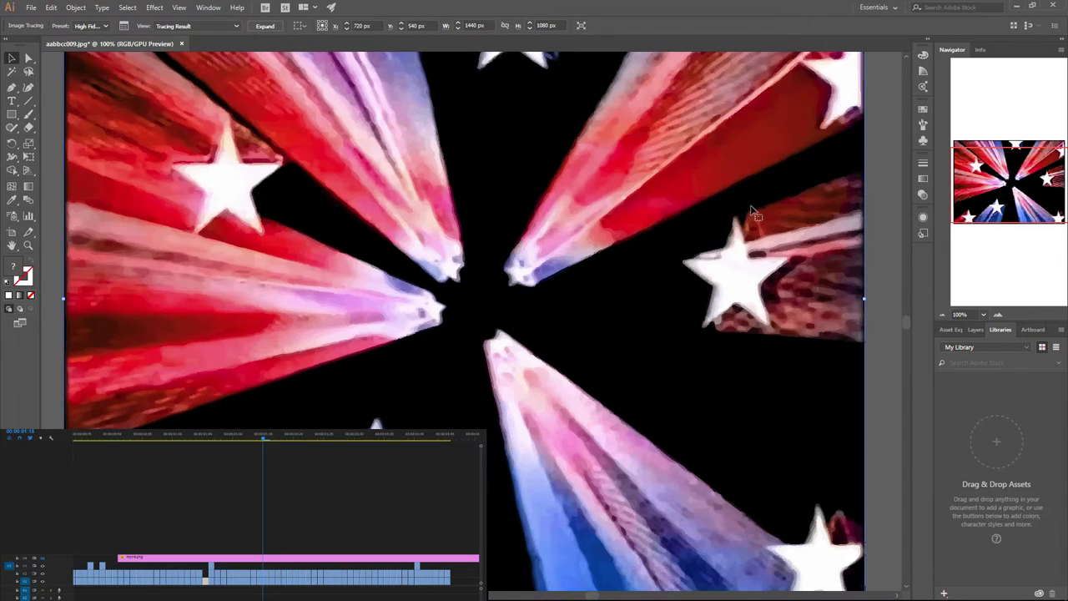
mouse_move(684, 366)
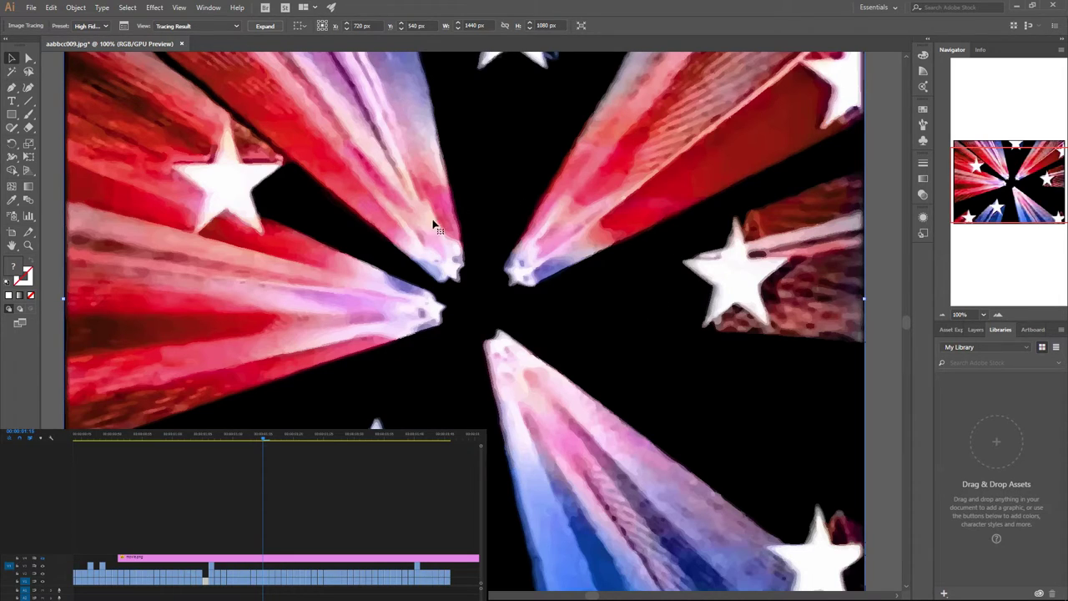
mouse_move(534, 247)
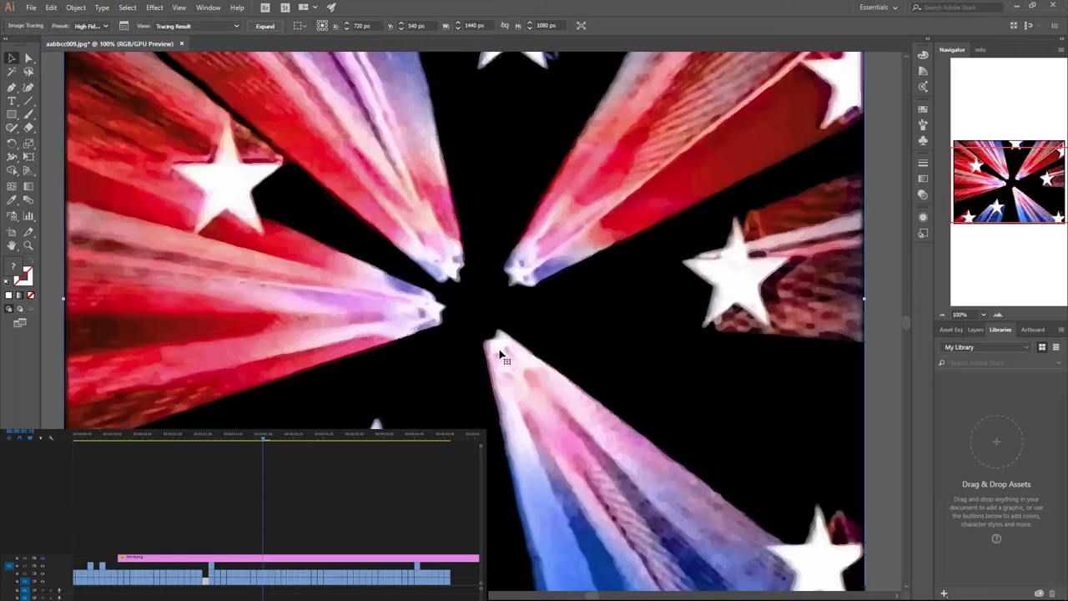
mouse_move(382, 203)
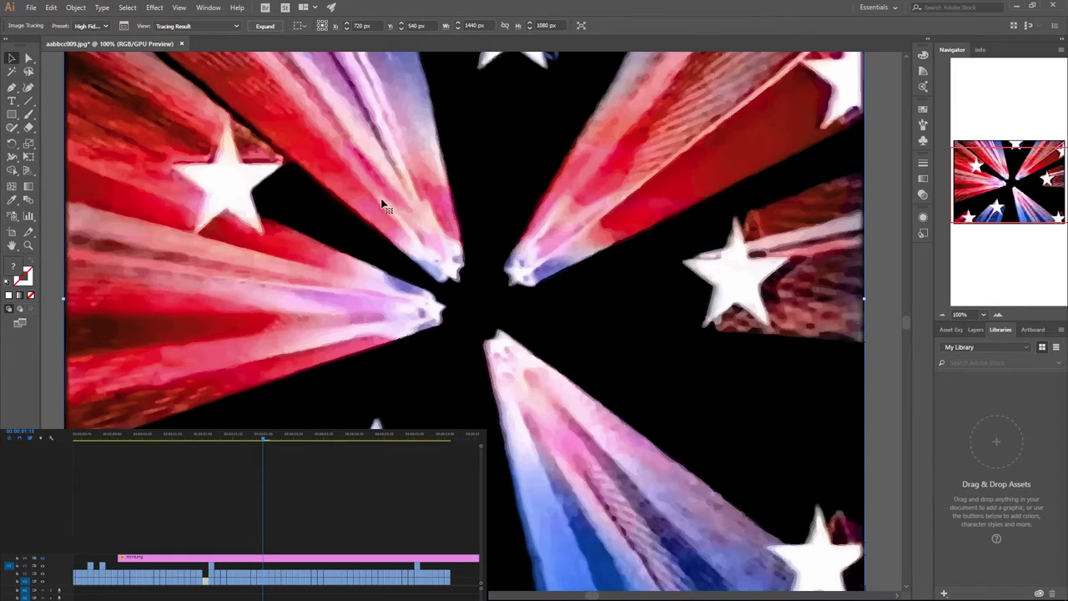
mouse_move(377, 372)
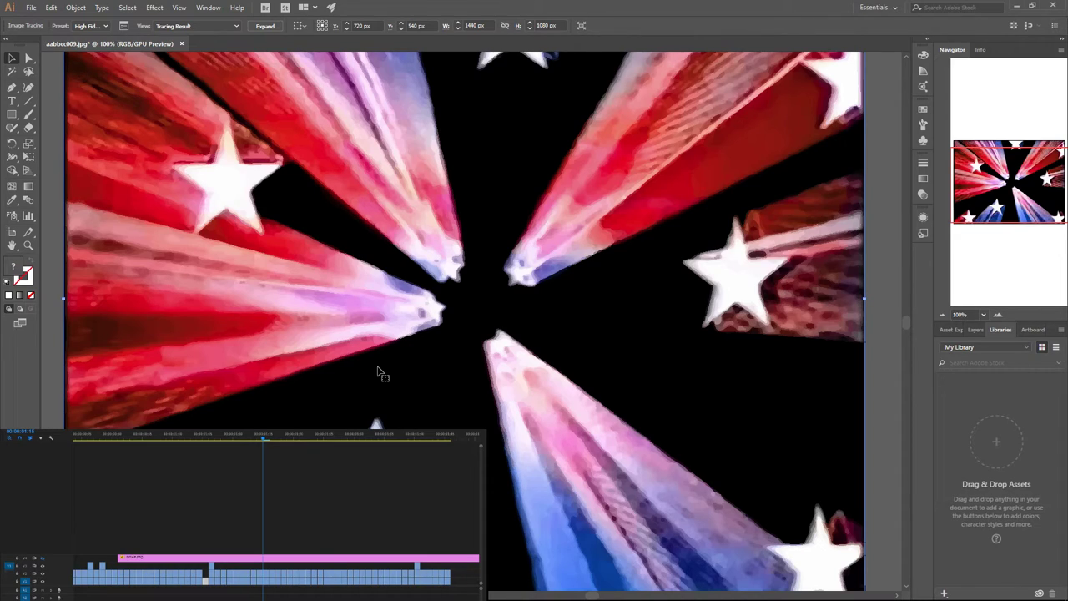
mouse_move(609, 254)
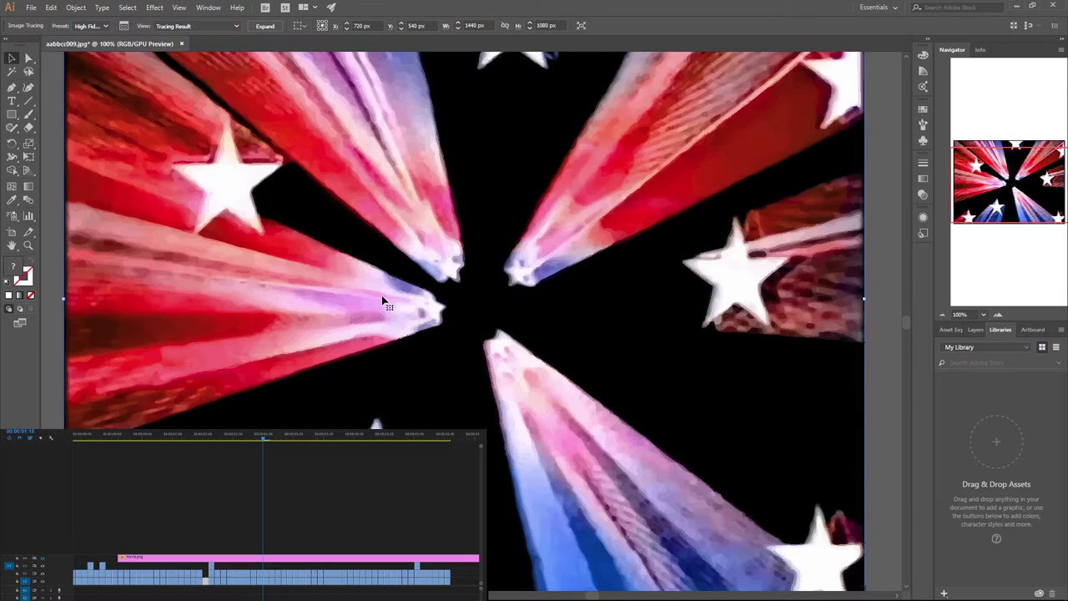
mouse_move(449, 304)
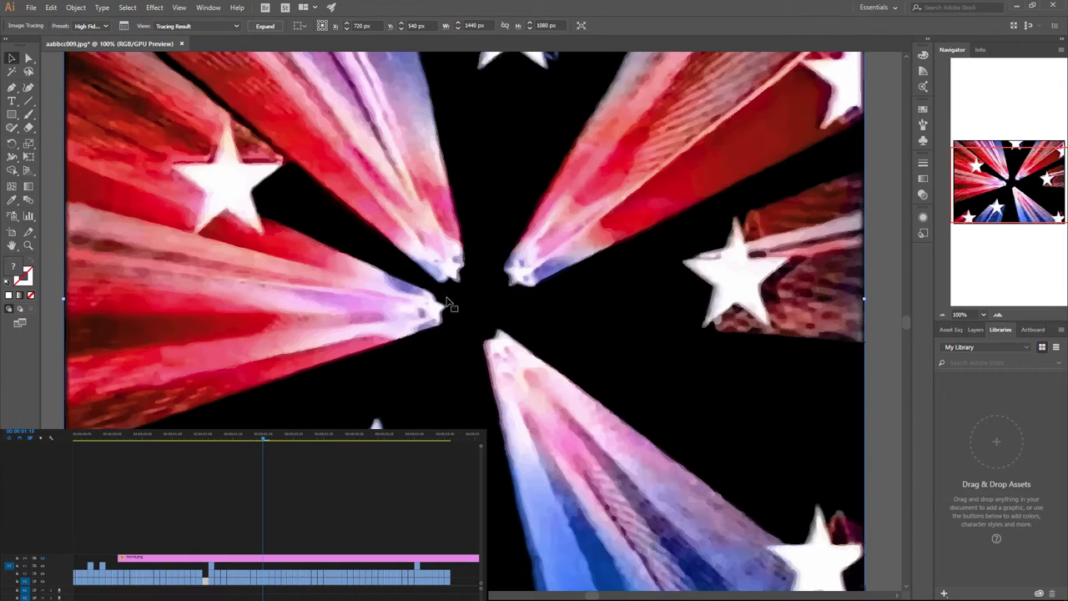
mouse_move(488, 354)
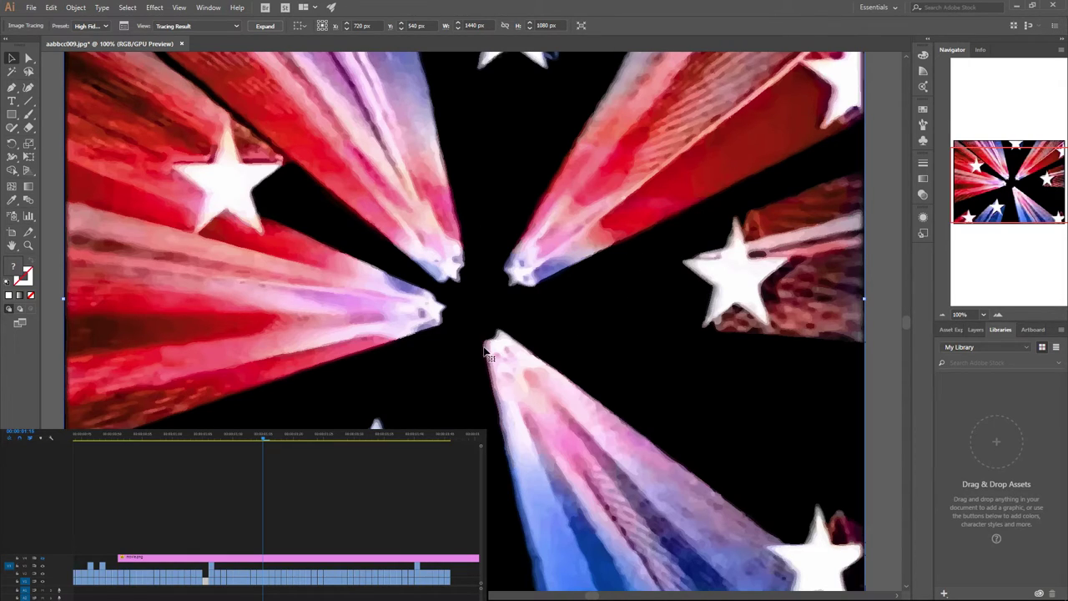
mouse_move(821, 167)
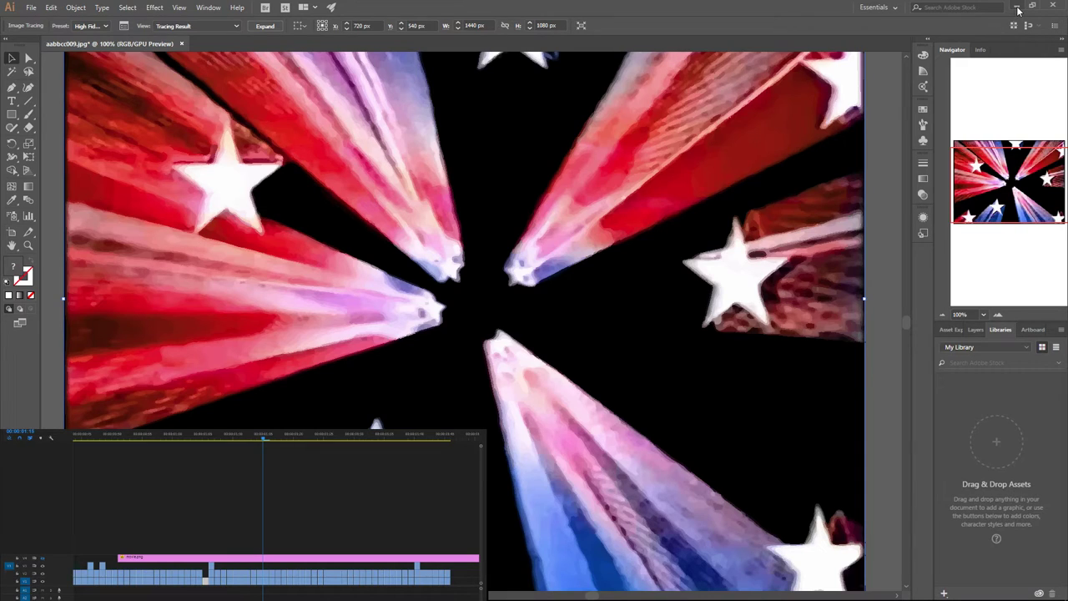
- Close the traced star-burst document, choosing No to discard changes
click(182, 43)
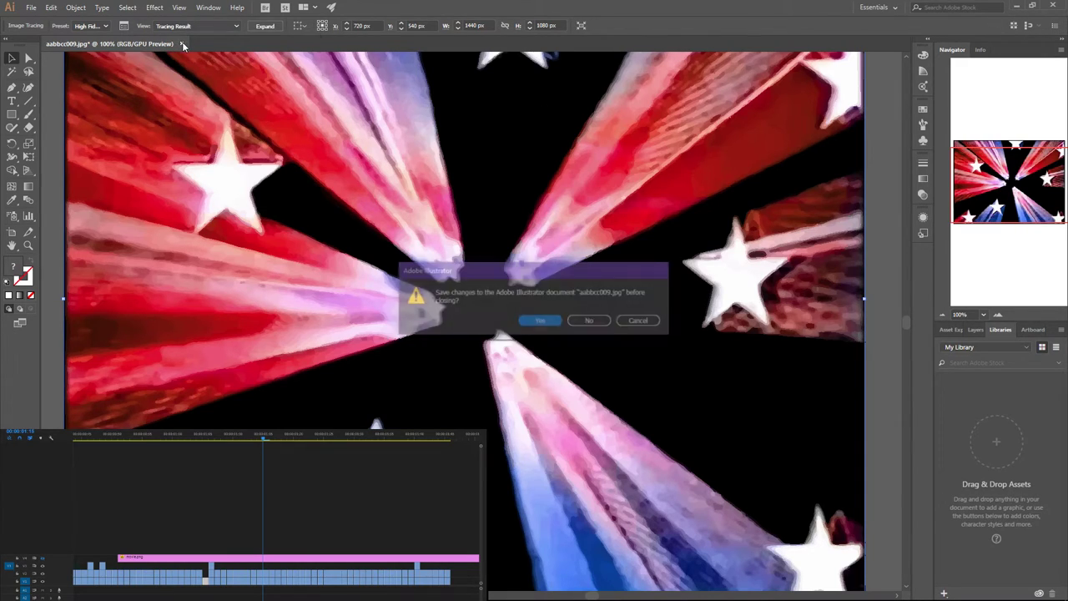
click(589, 320)
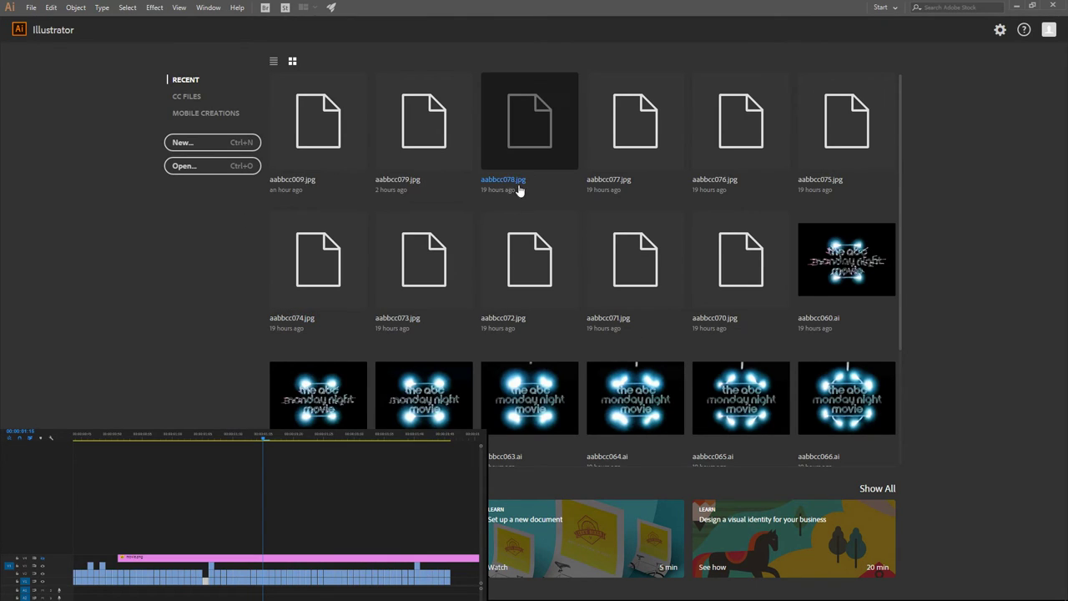
mouse_move(531, 132)
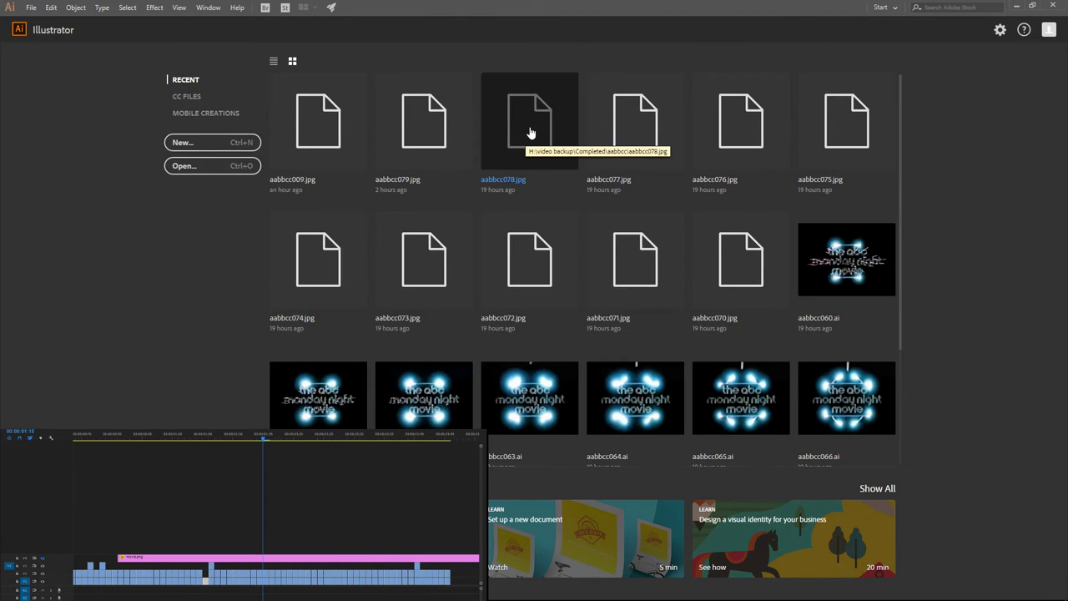
- Open the ABC Monday Night Movie logo frame JPG from the Recent files grid
double_click(531, 120)
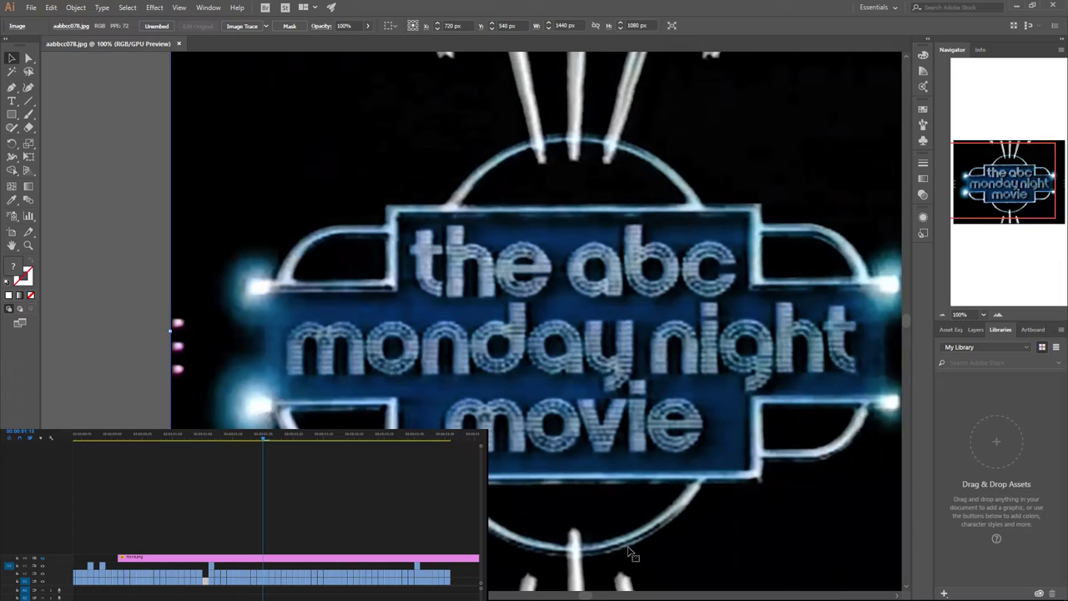
mouse_move(615, 551)
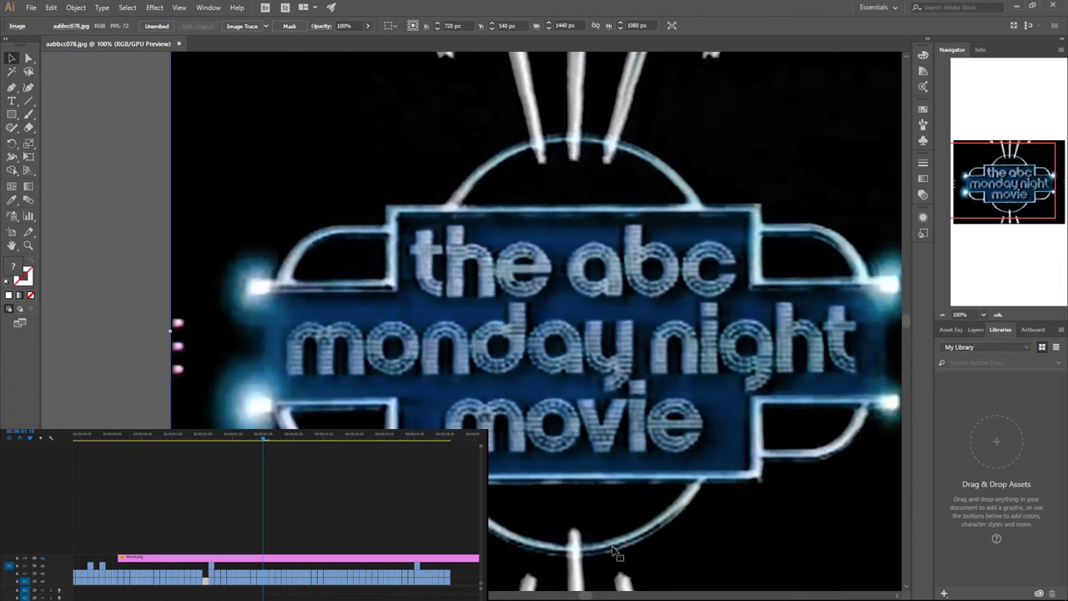
mouse_move(571, 409)
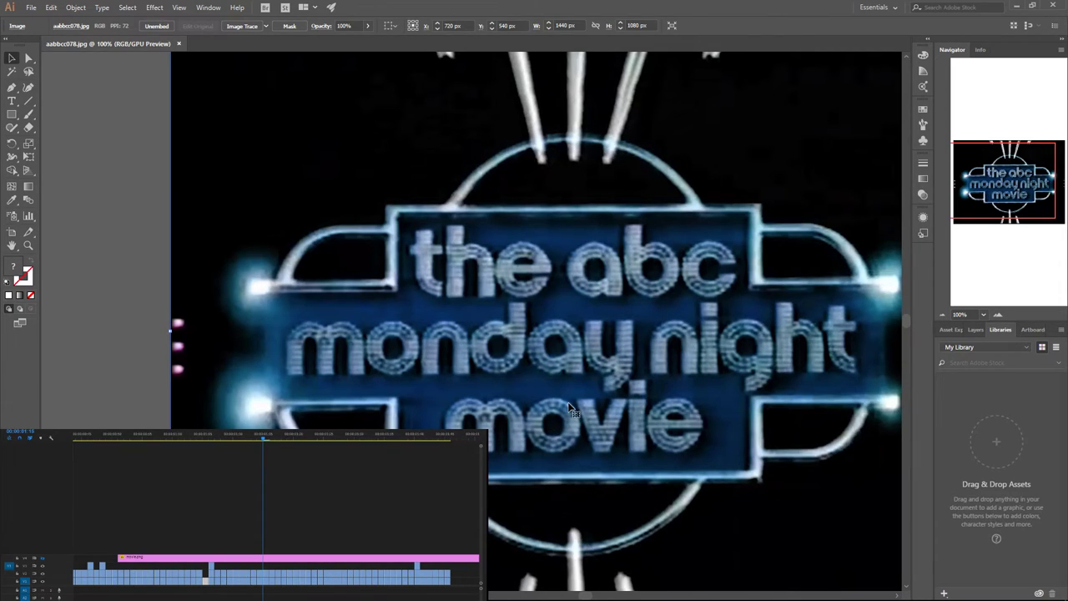
mouse_move(284, 97)
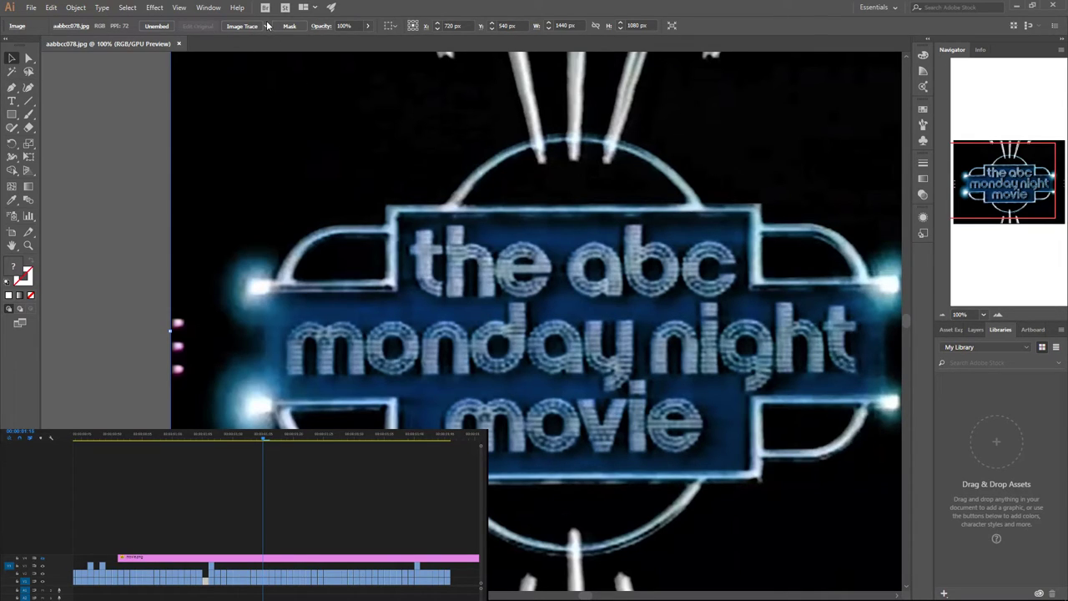
mouse_move(597, 224)
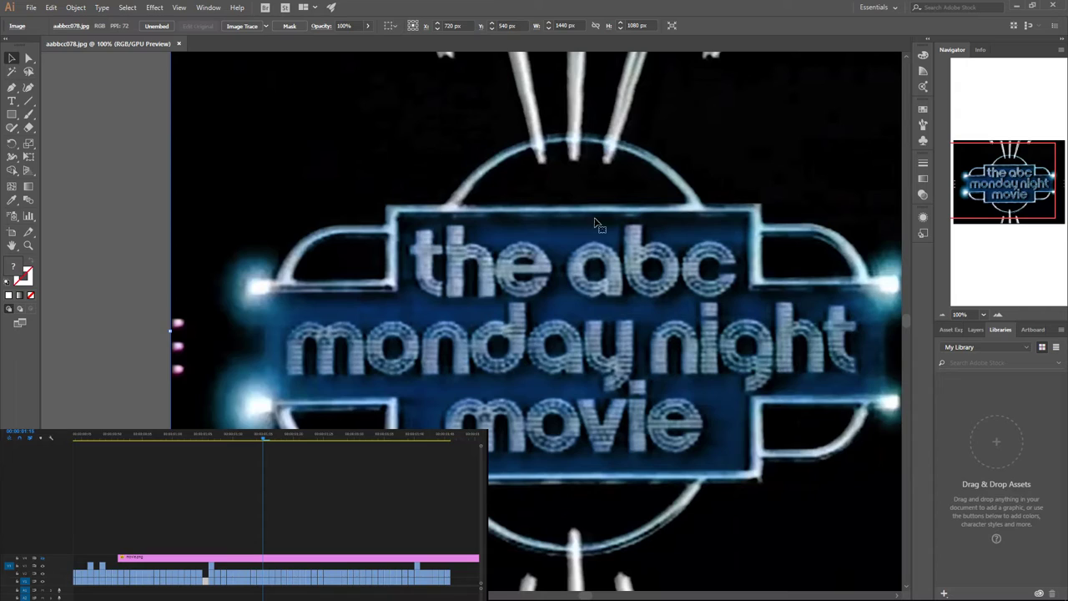
- Image-trace the logo frame using the High Fidelity Photo preset
click(242, 26)
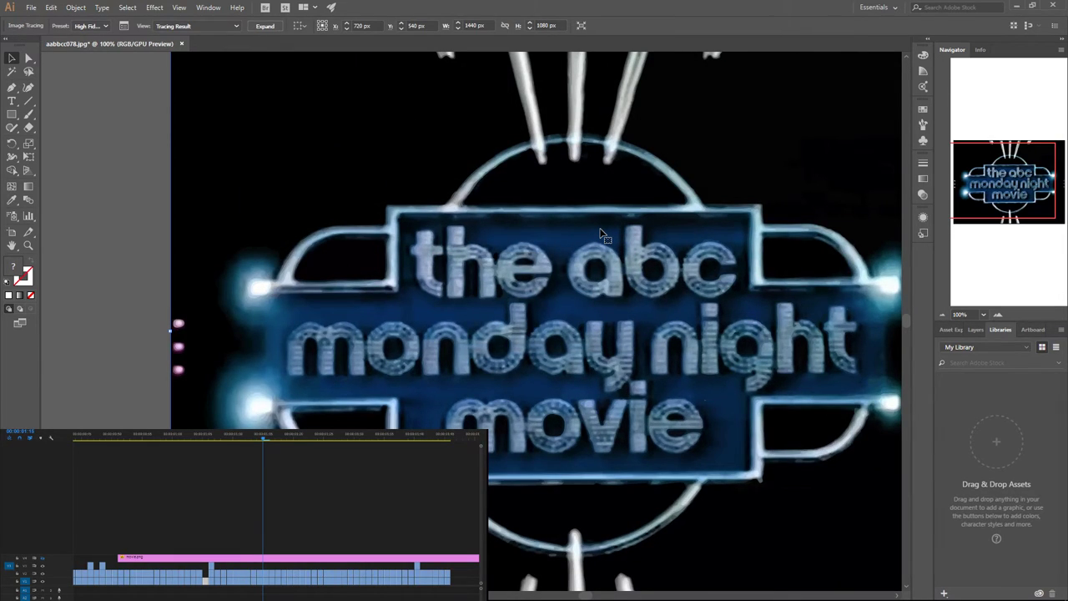
mouse_move(621, 559)
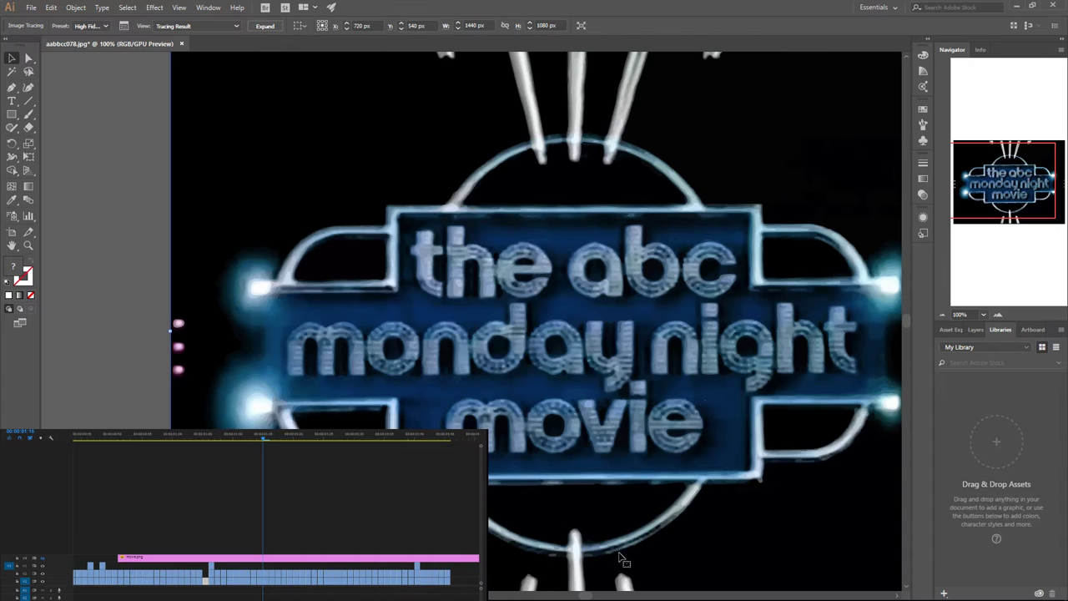
mouse_move(595, 566)
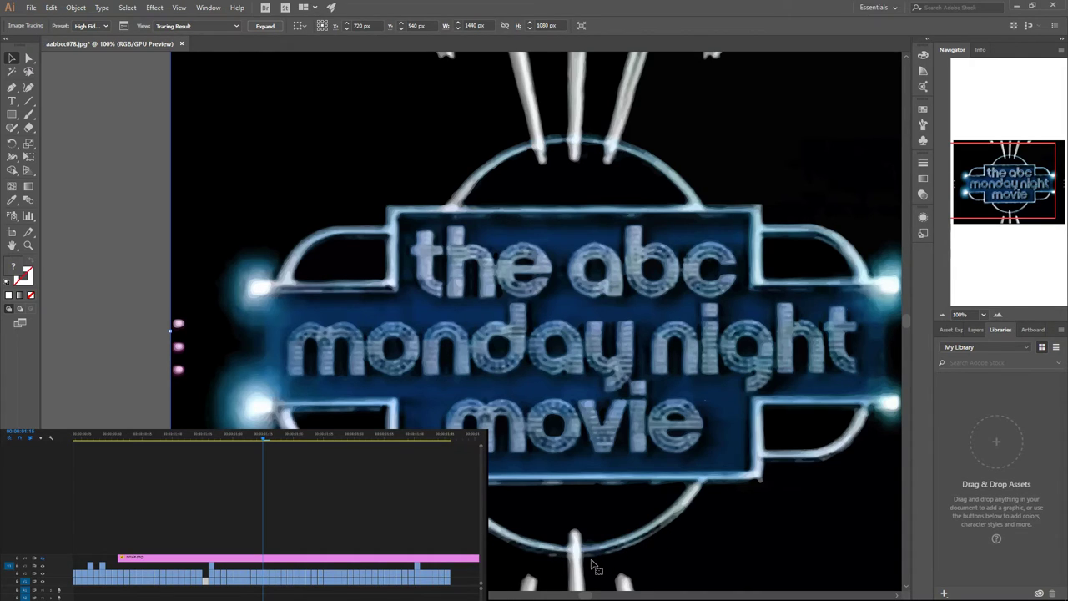
mouse_move(541, 561)
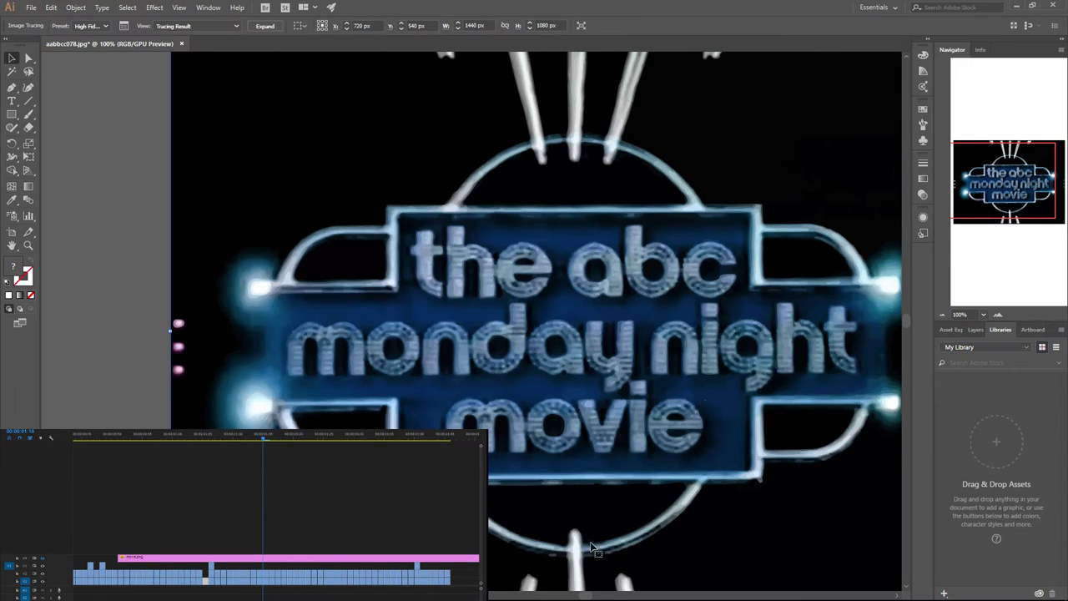
mouse_move(574, 367)
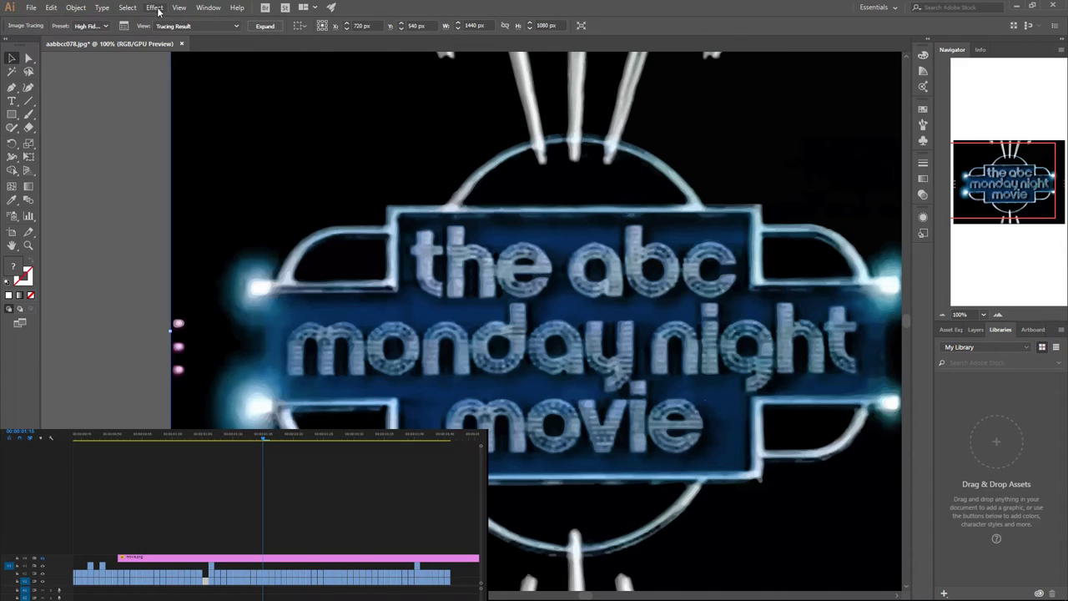
click(153, 7)
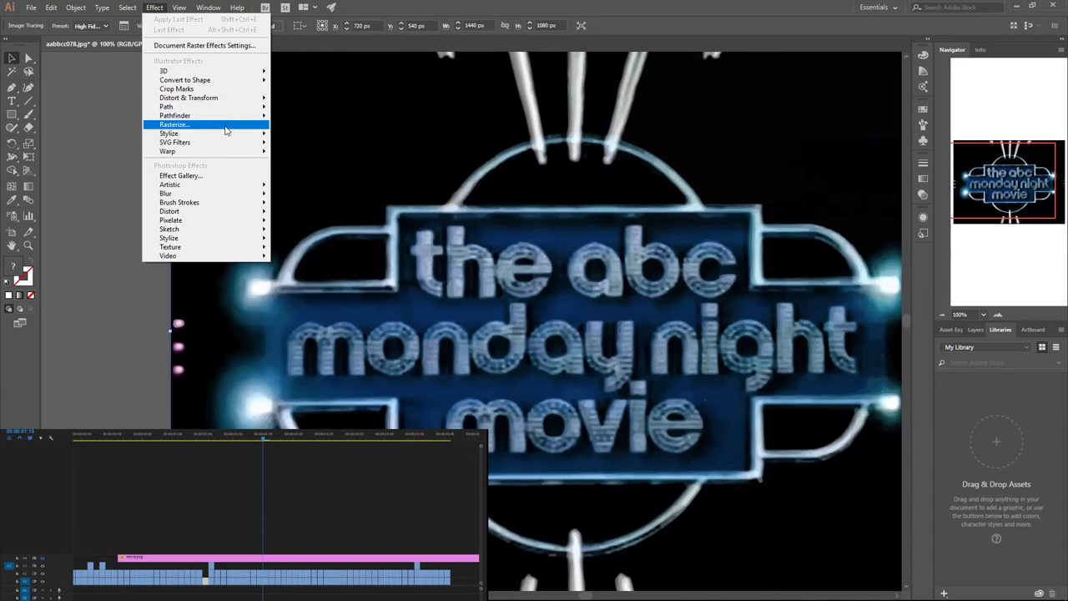
click(174, 124)
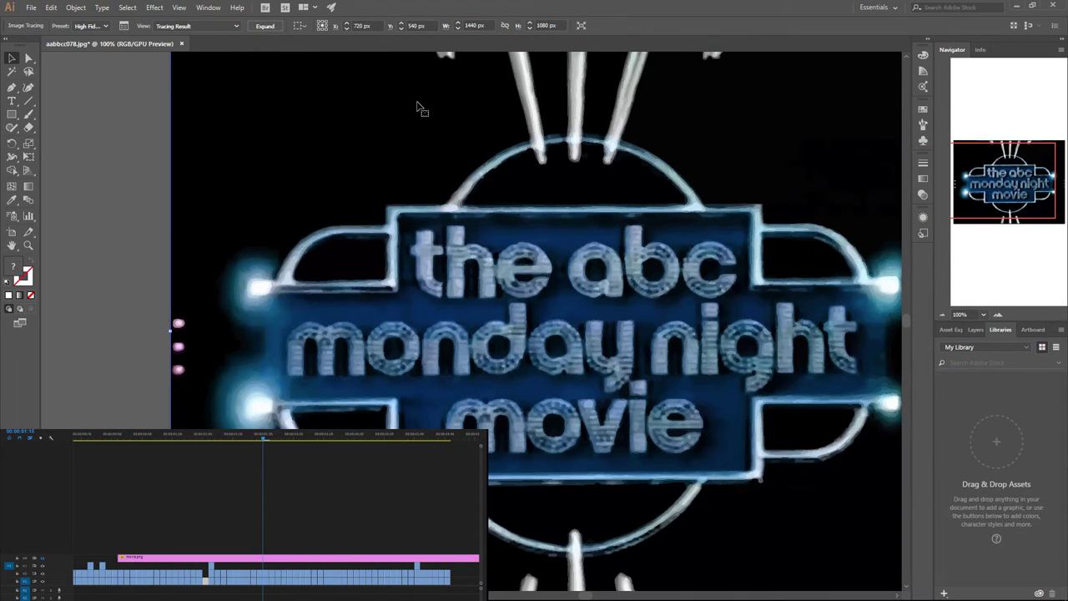
mouse_move(621, 568)
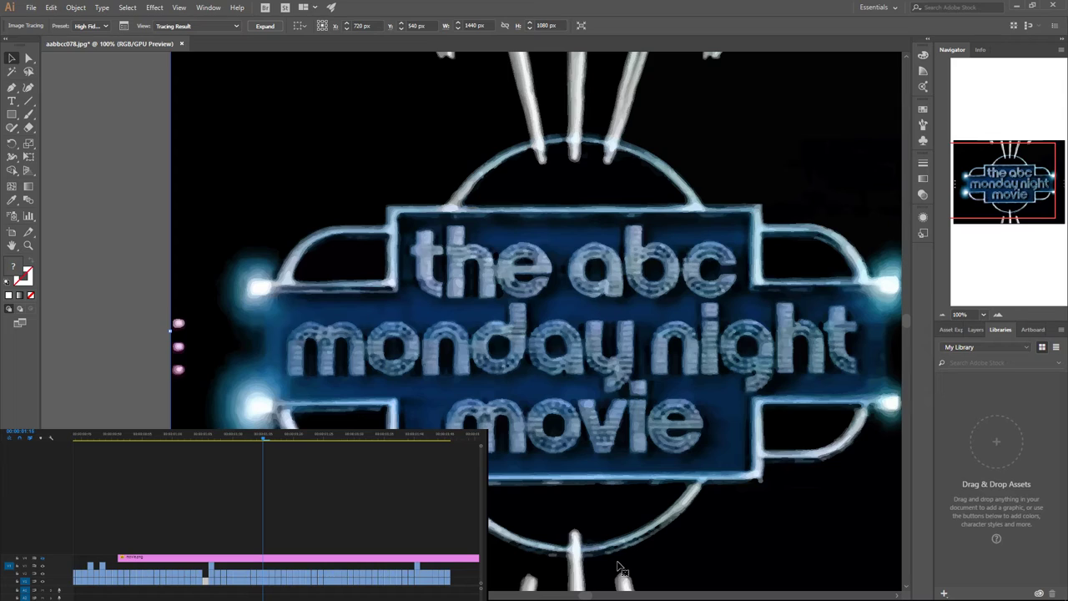
mouse_move(325, 426)
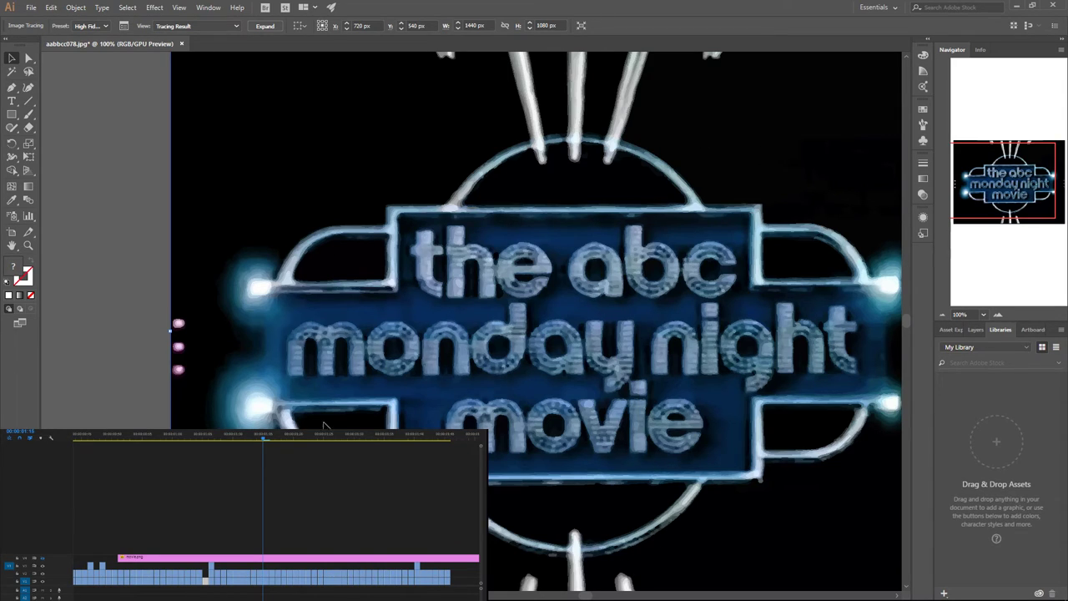
mouse_move(550, 491)
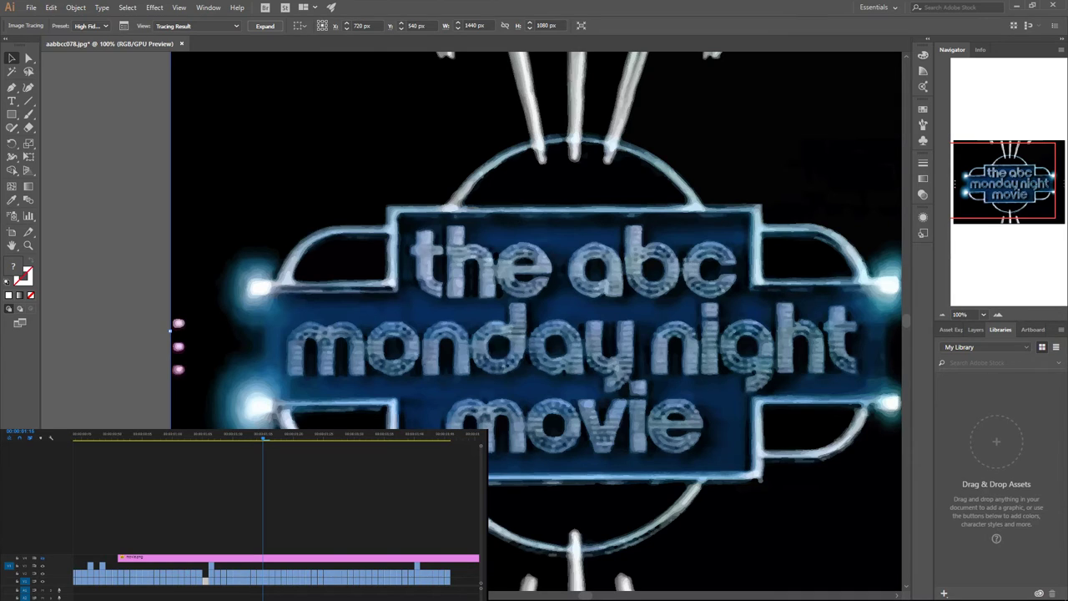
mouse_move(721, 227)
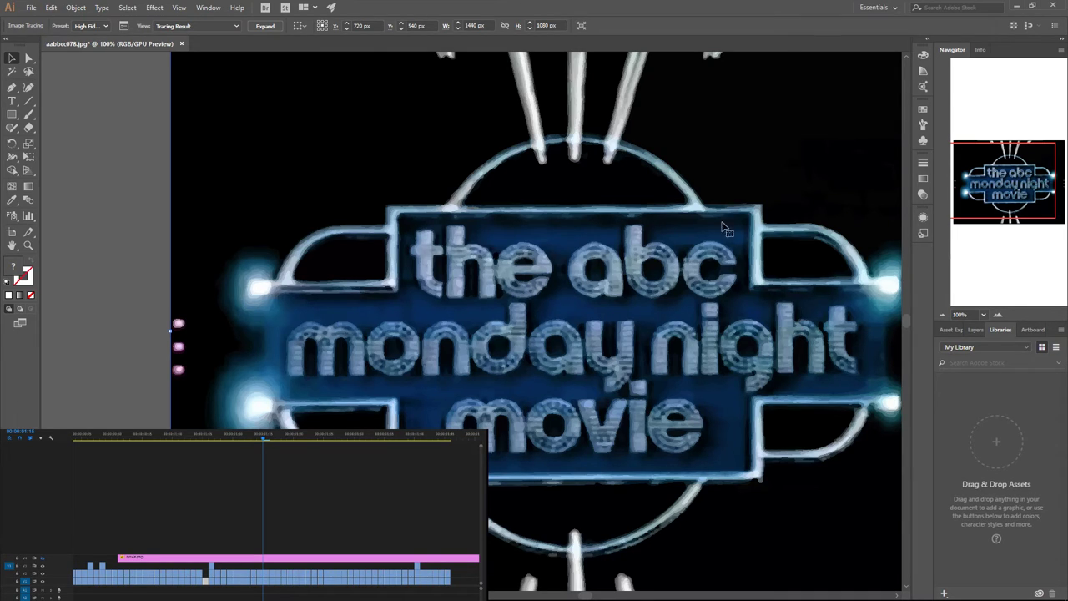
mouse_move(481, 309)
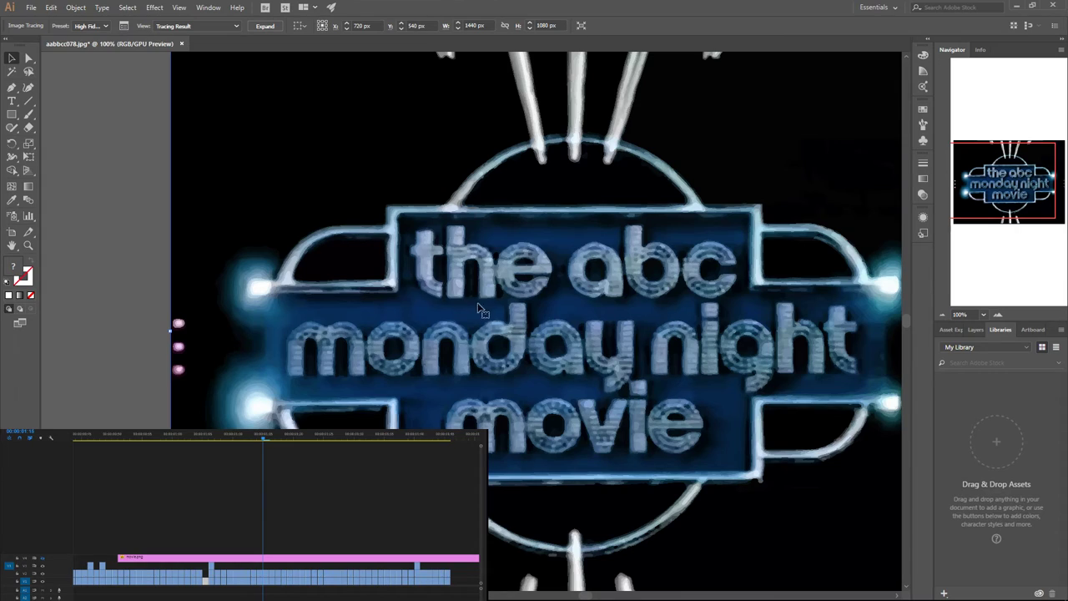
mouse_move(742, 263)
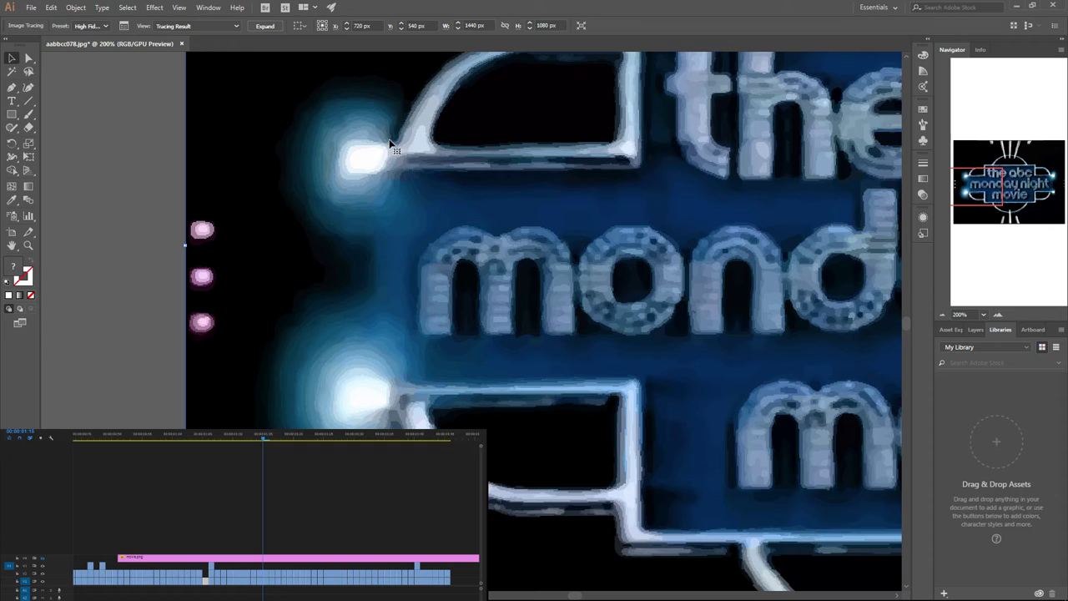
mouse_move(357, 140)
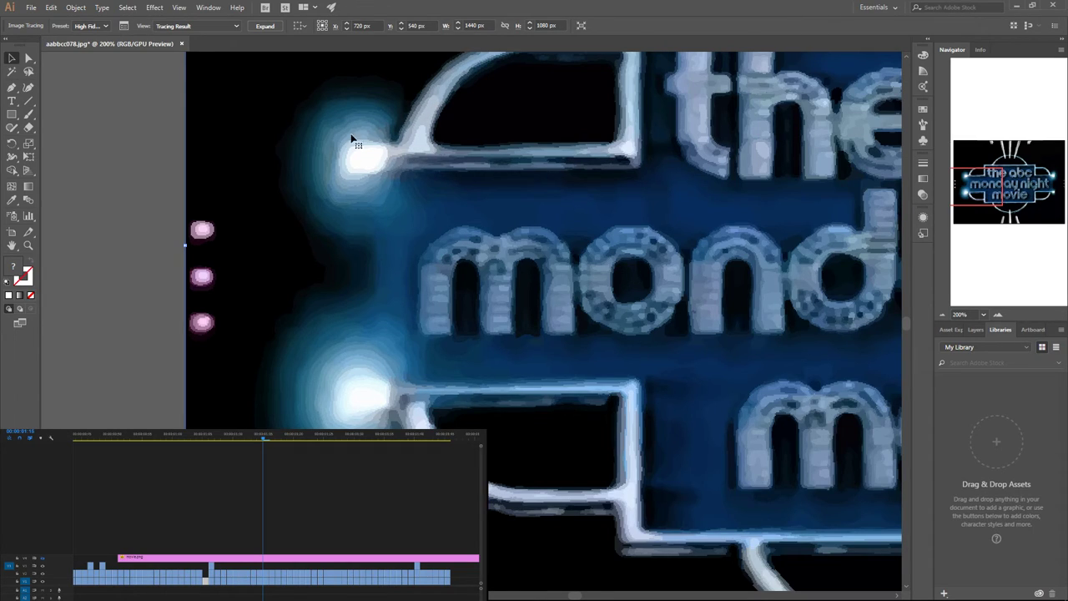
mouse_move(383, 215)
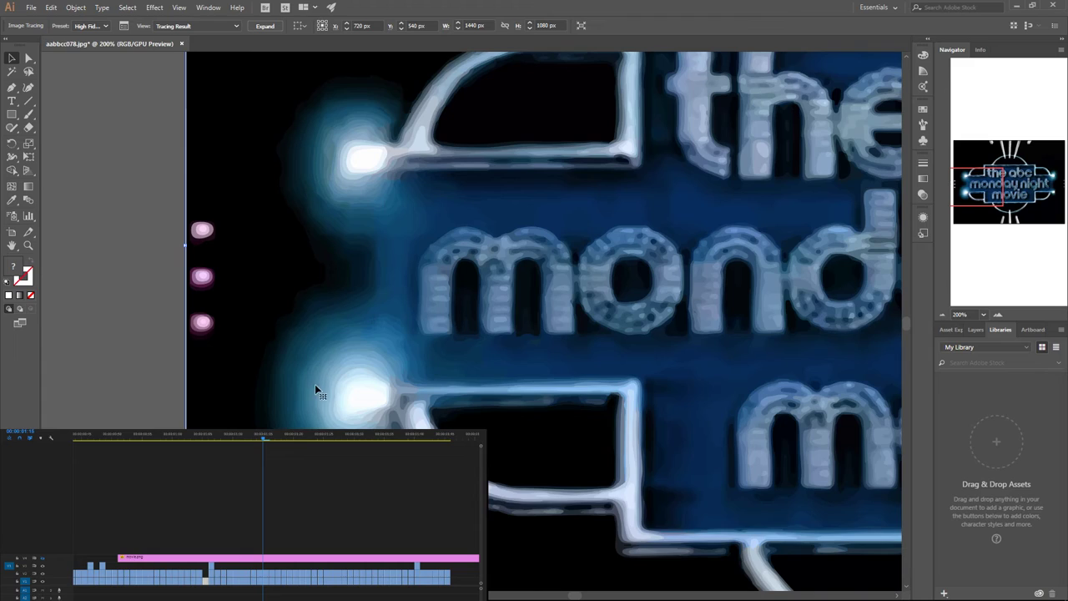
mouse_move(367, 177)
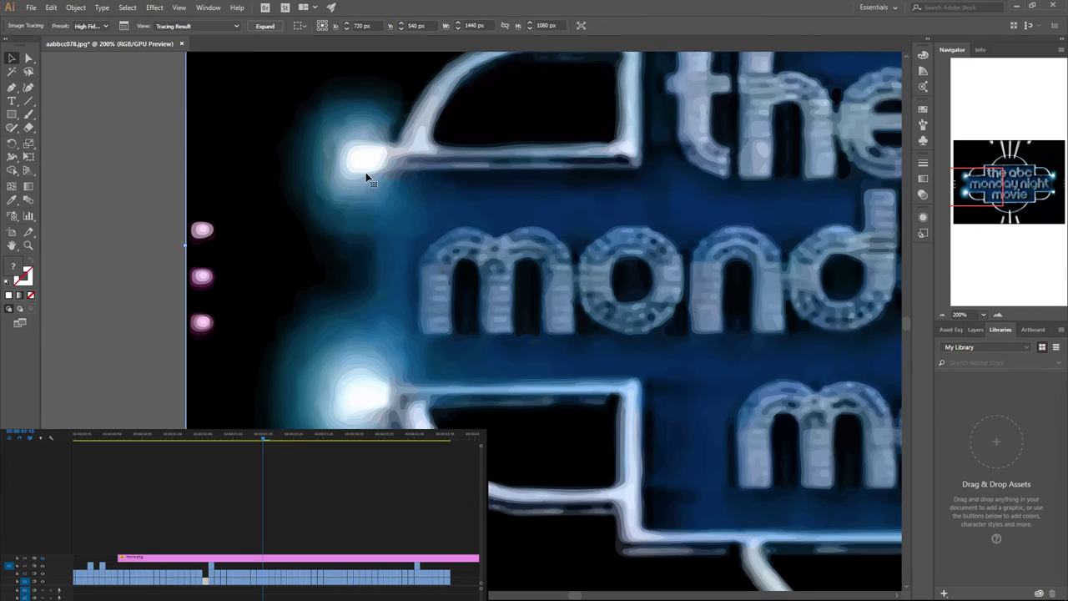
mouse_move(449, 84)
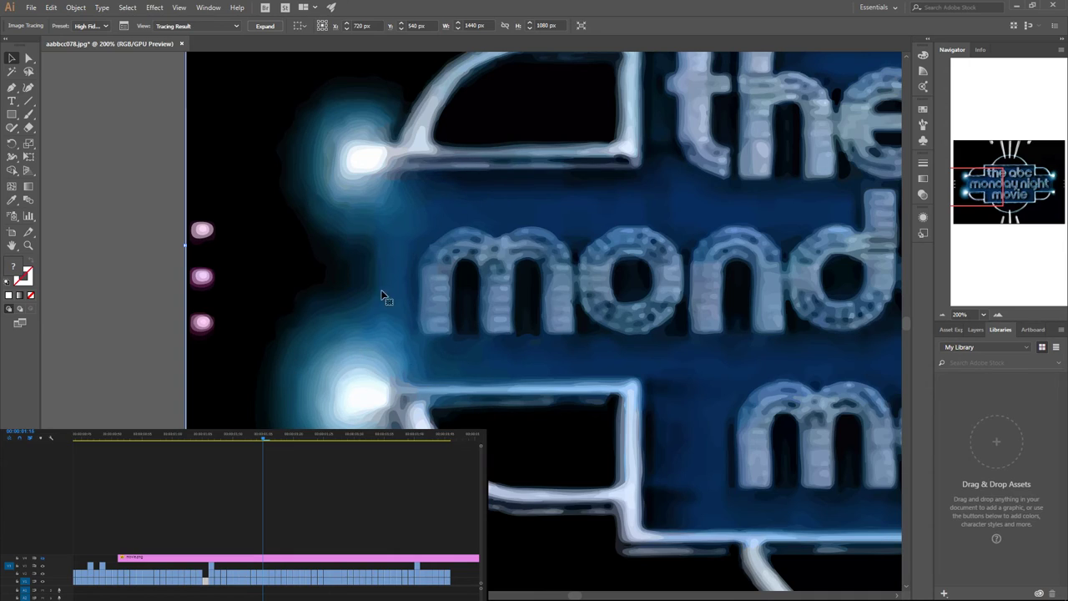
mouse_move(317, 153)
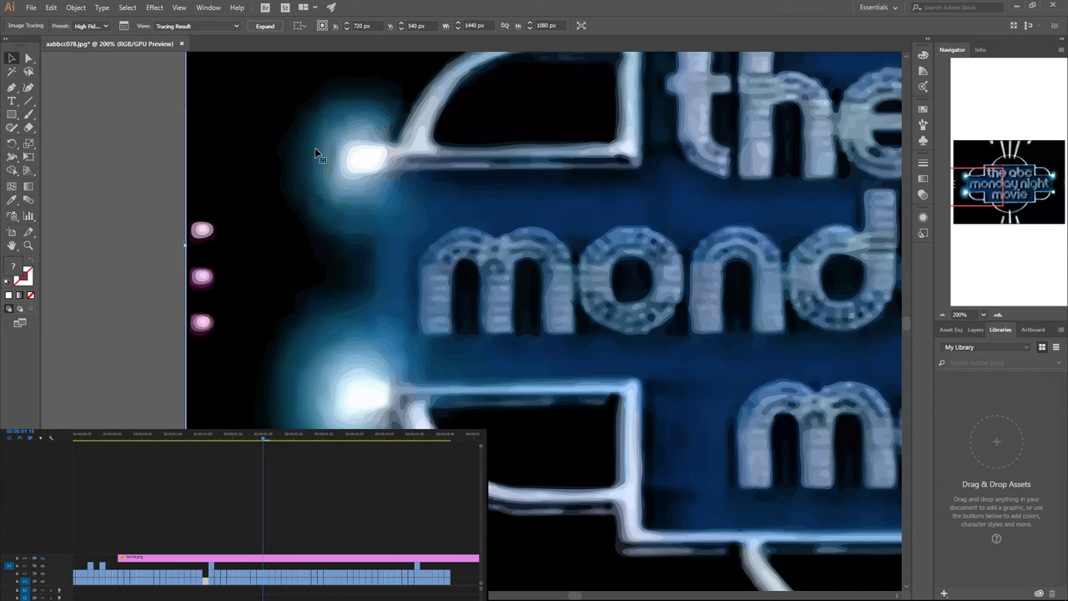
mouse_move(384, 237)
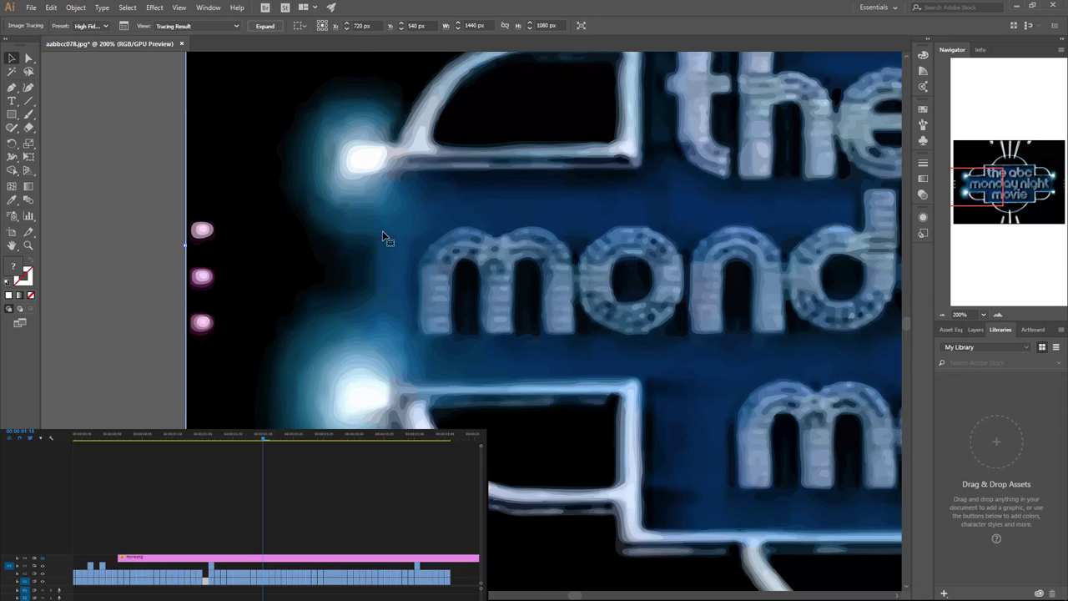
mouse_move(397, 210)
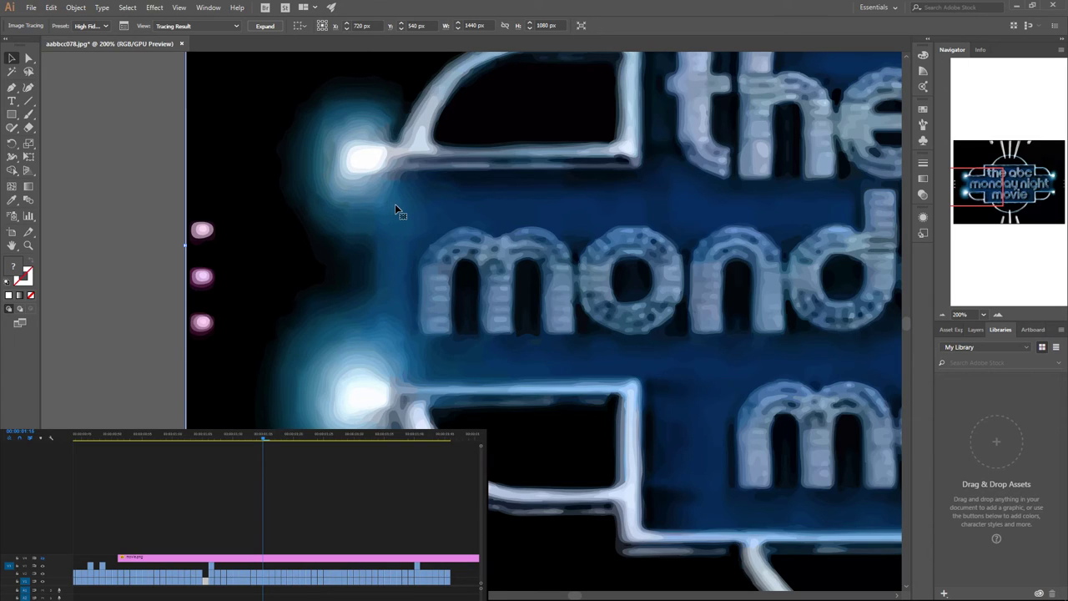
mouse_move(361, 227)
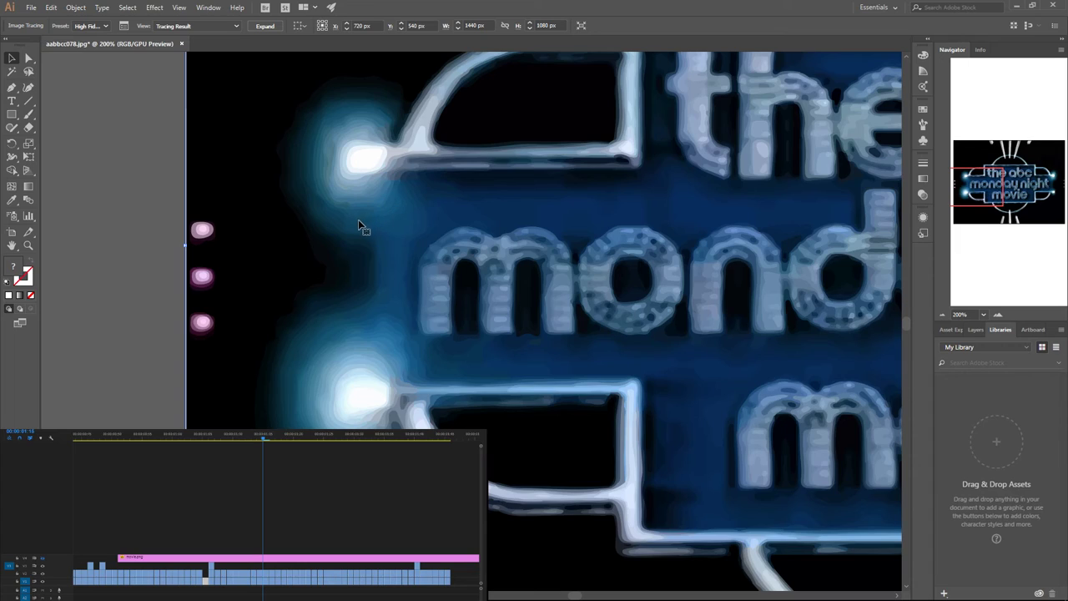
mouse_move(302, 197)
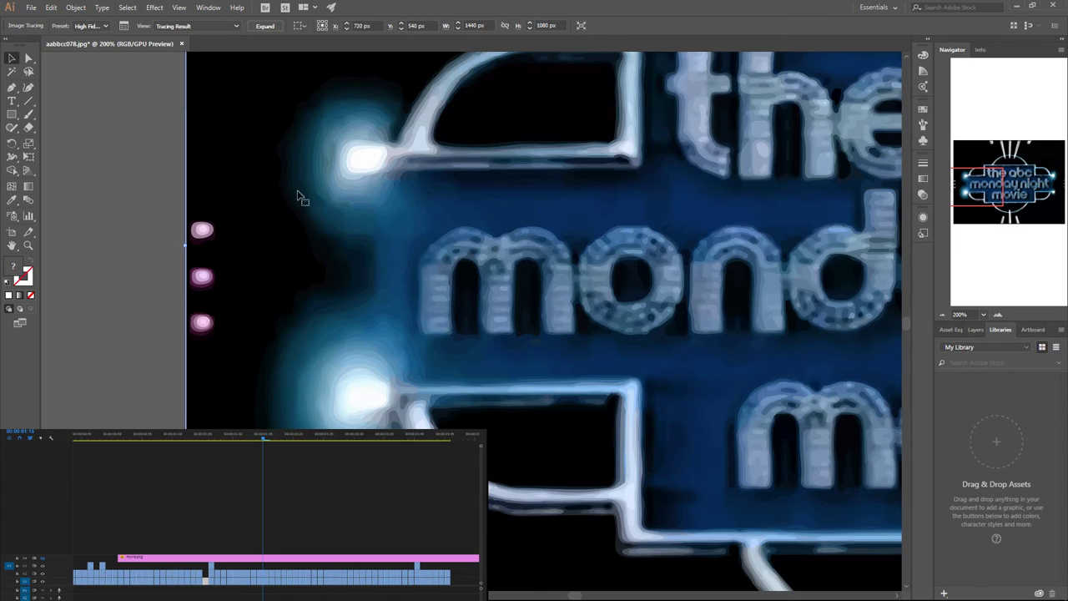
mouse_move(340, 141)
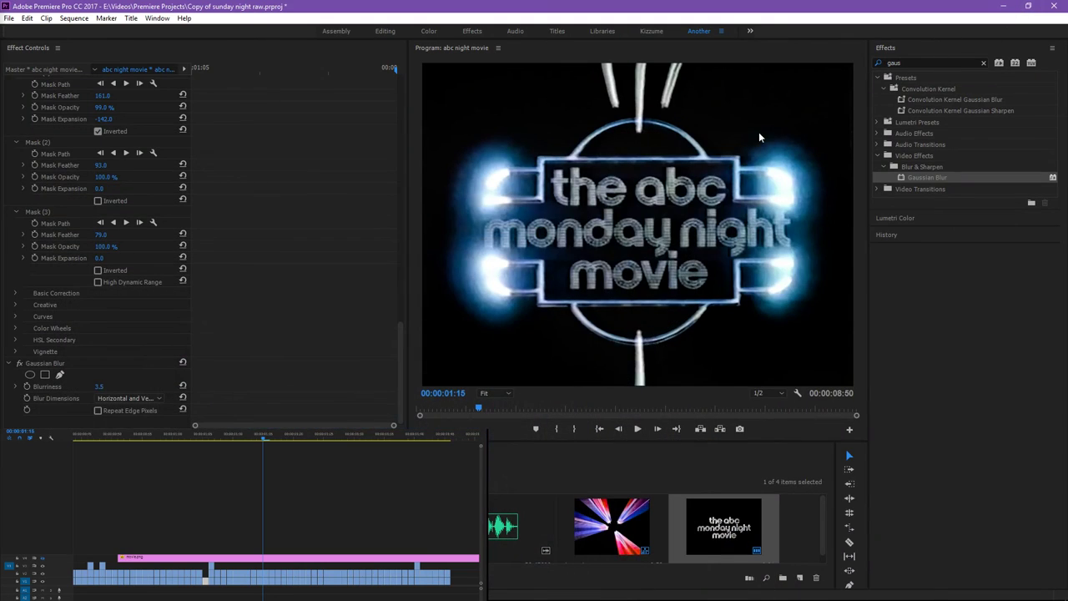
mouse_move(384, 167)
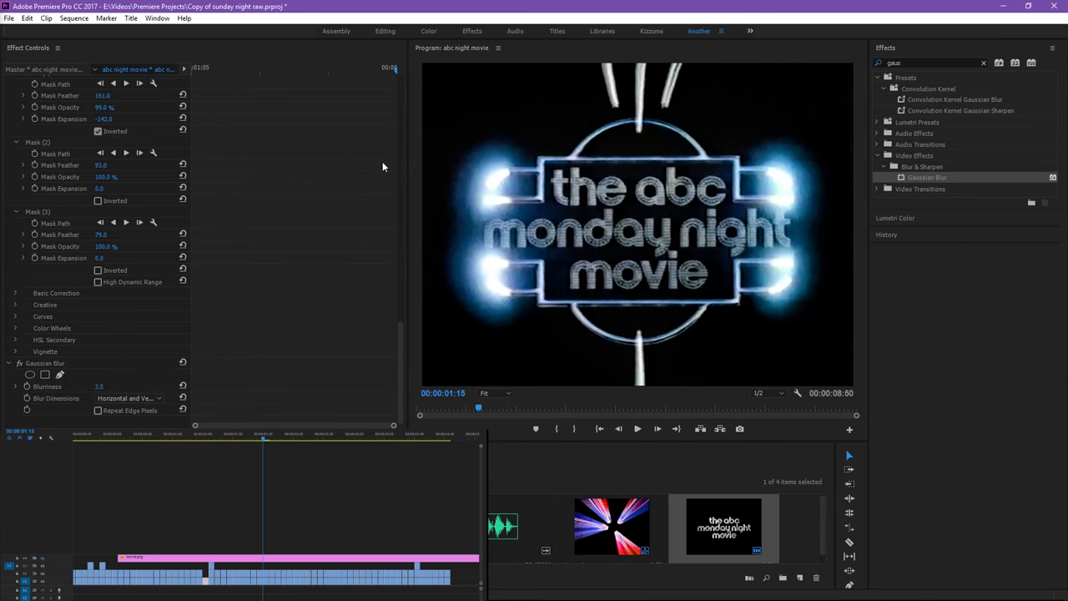
mouse_move(354, 171)
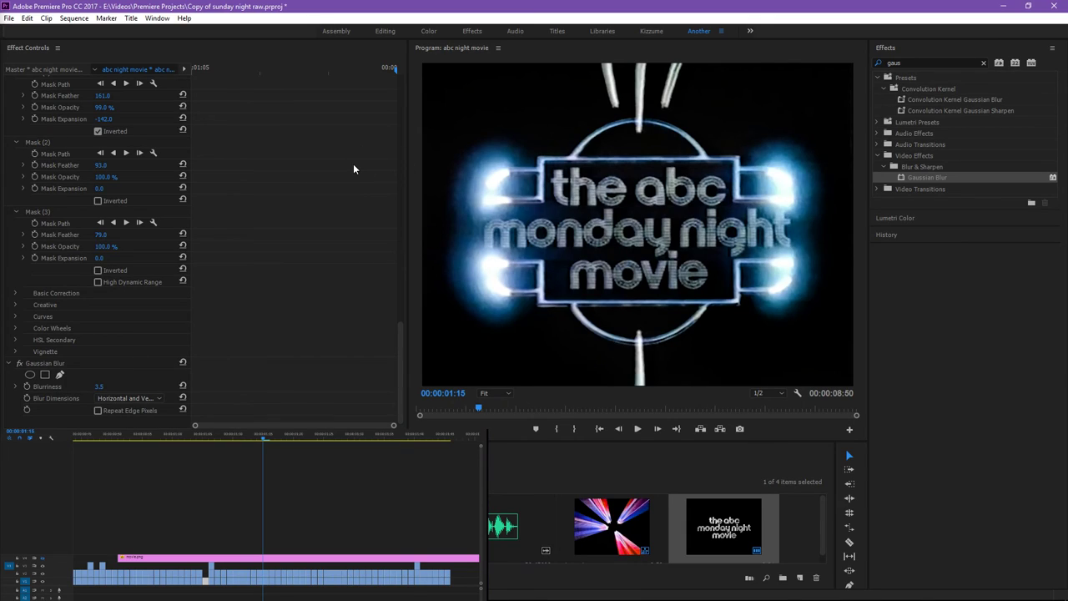